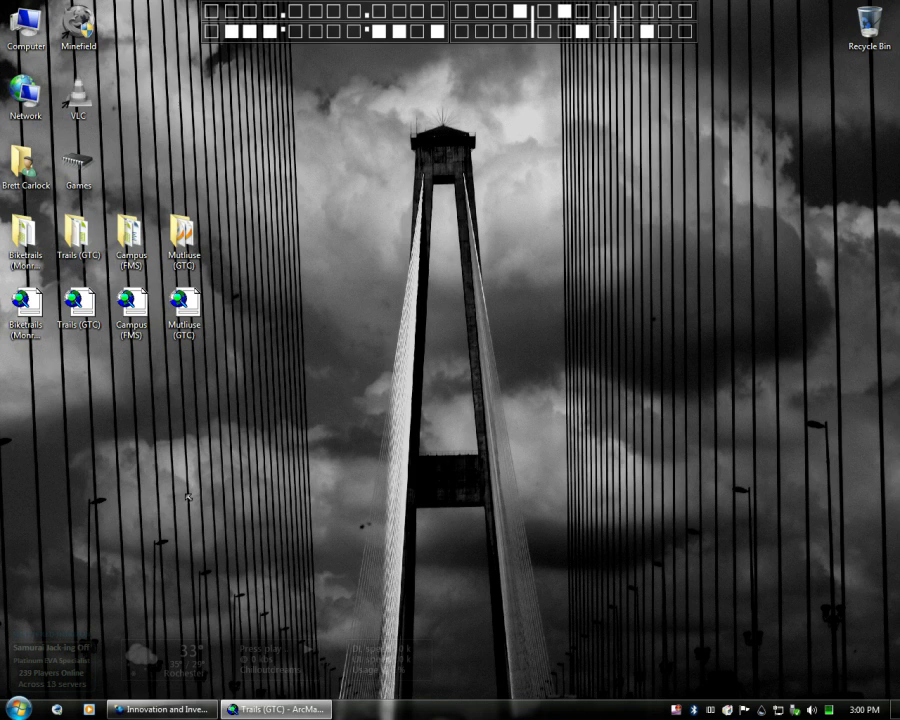
Bring the ArcMap map of bike suitability rating layers to the front.
left_click(276, 708)
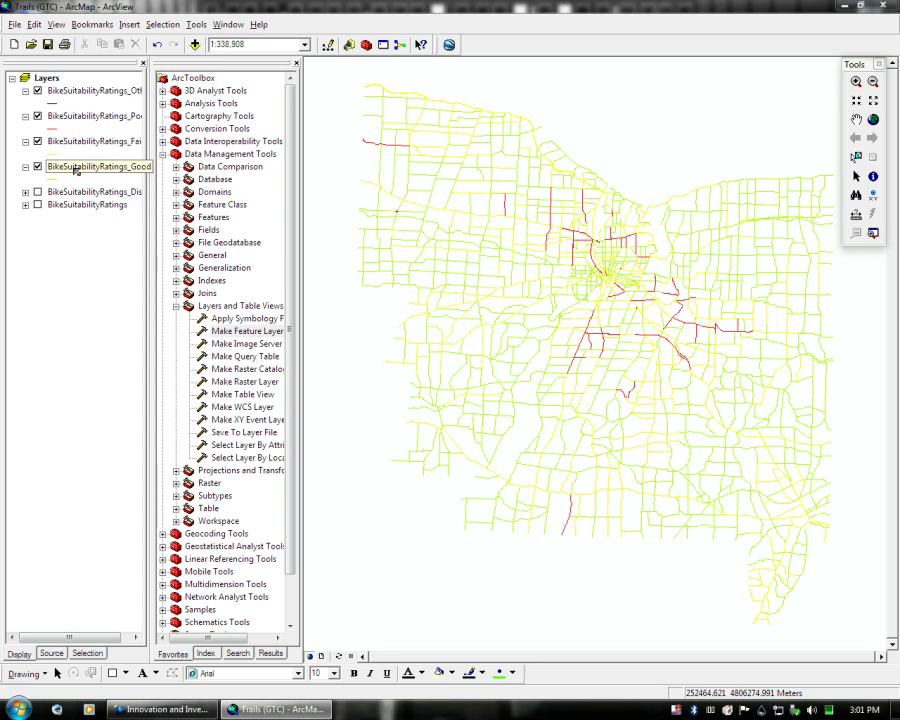
Start a Google Earth KML export with BikeSuitabilityRatings_Good as the layer to export.
left_click(96, 166)
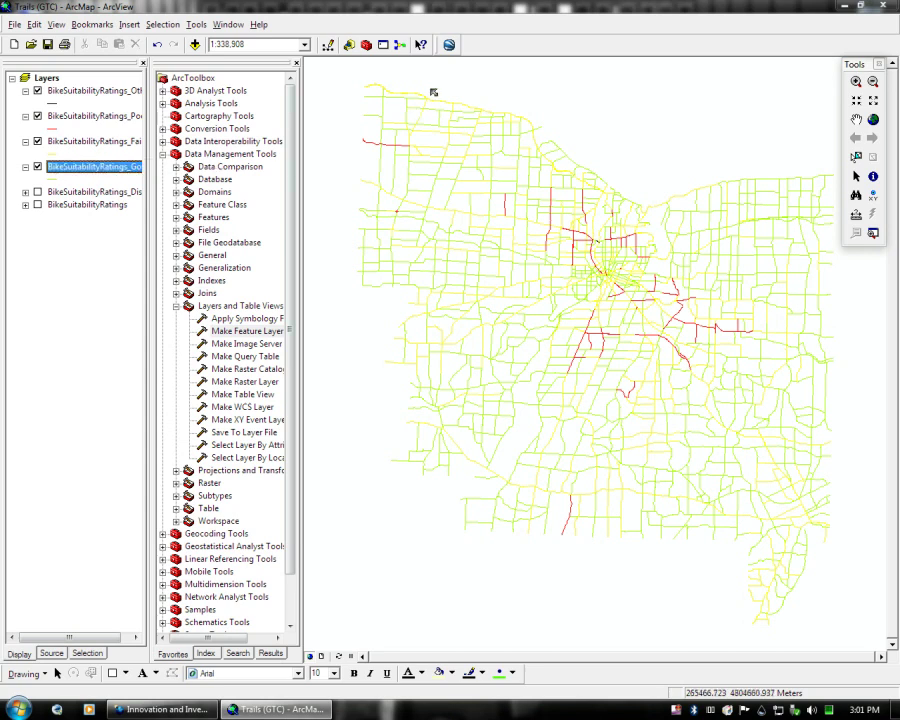
mouse_move(448, 44)
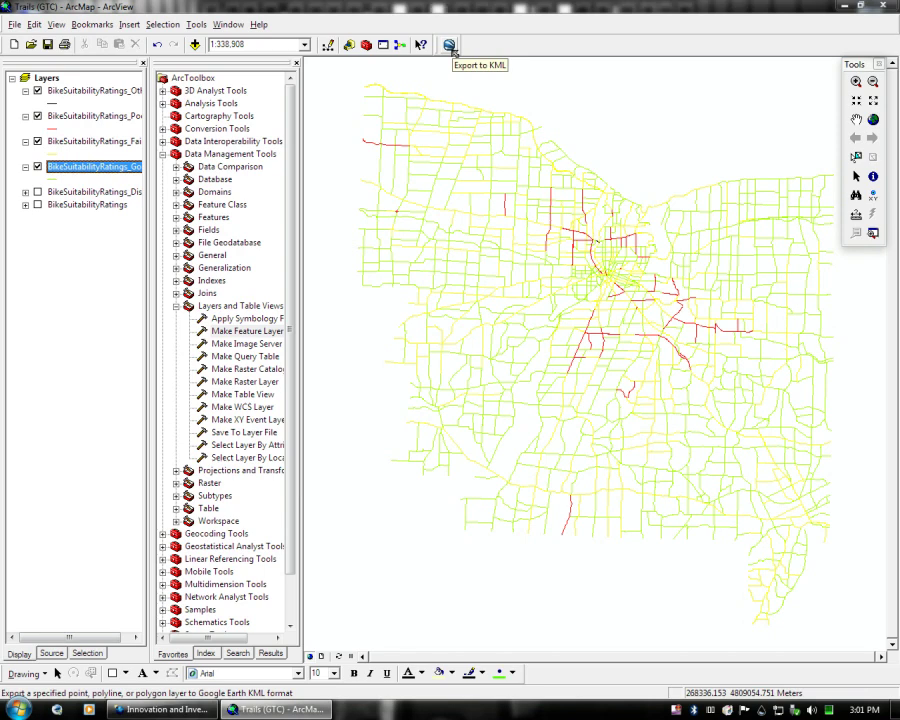
left_click(448, 44)
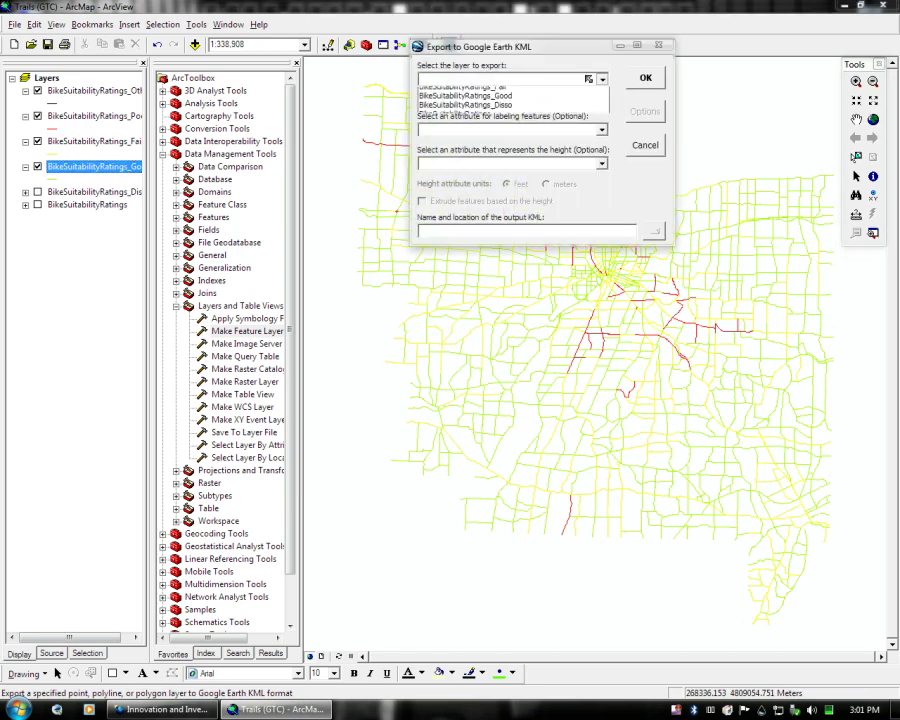
left_click(600, 80)
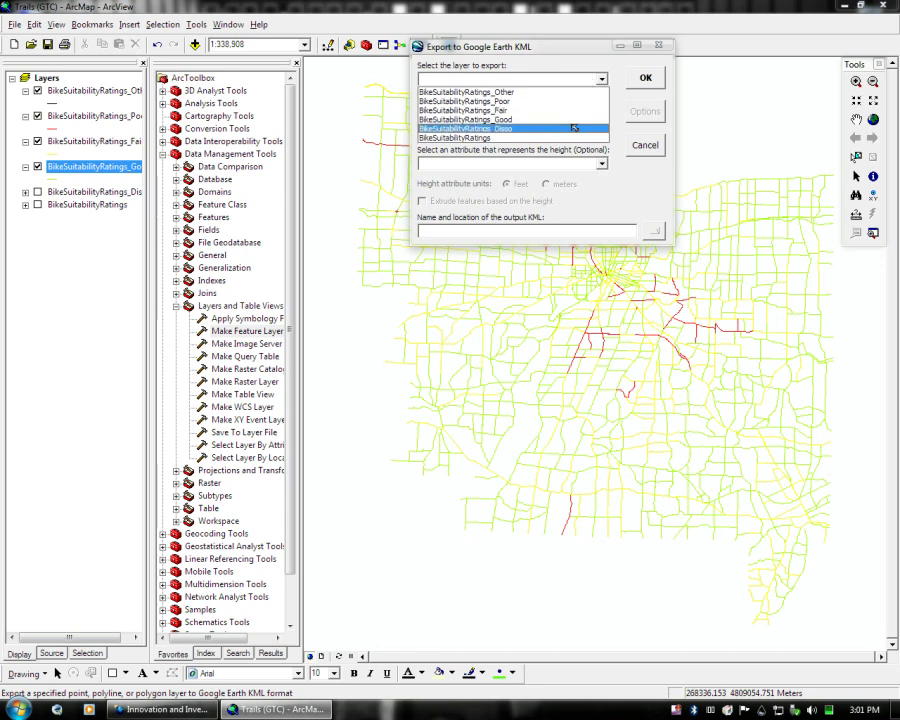
left_click(480, 120)
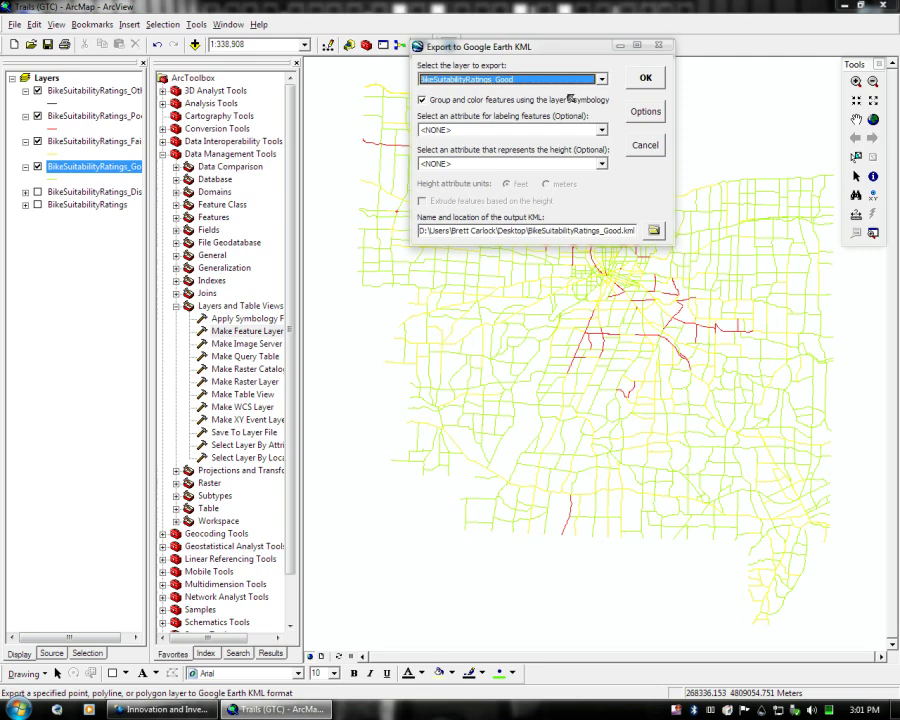
mouse_move(552, 132)
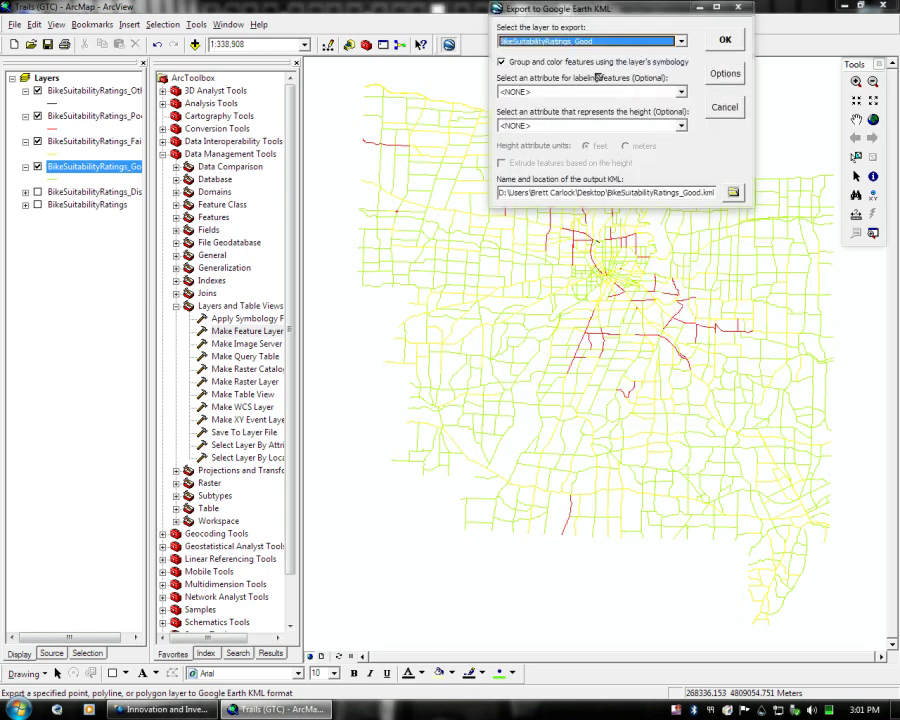
Keep the height attribute as <NONE> and bring up the additional KML export options.
left_click(680, 92)
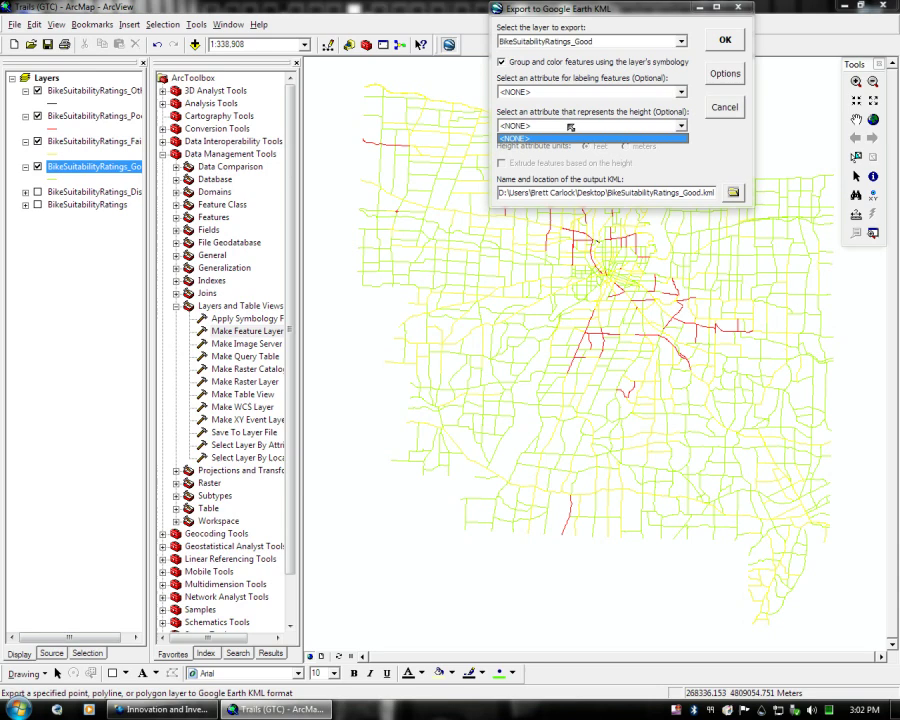
left_click(590, 124)
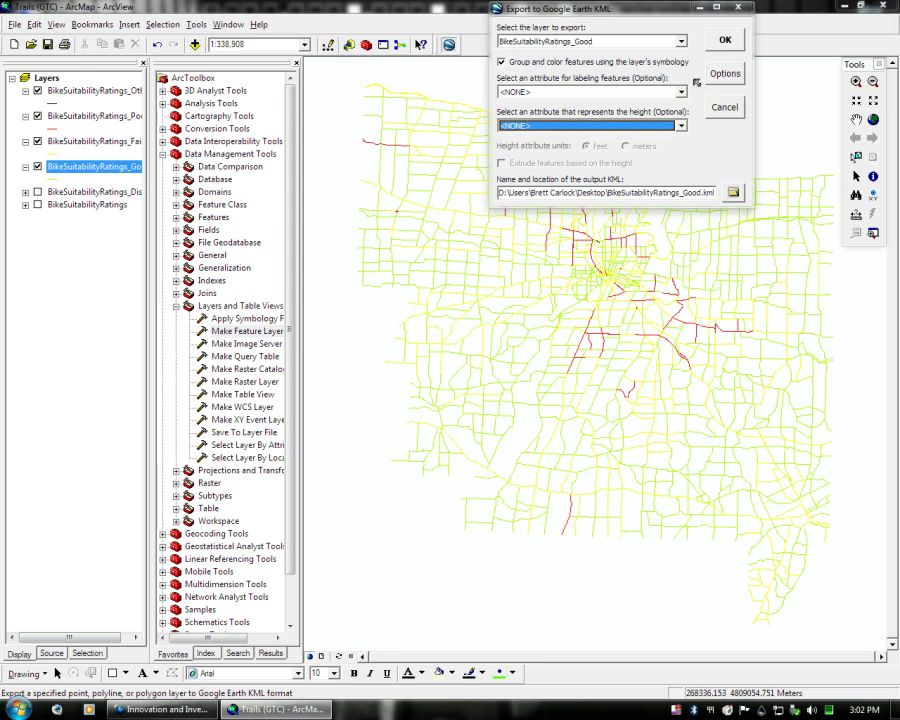
left_click(724, 72)
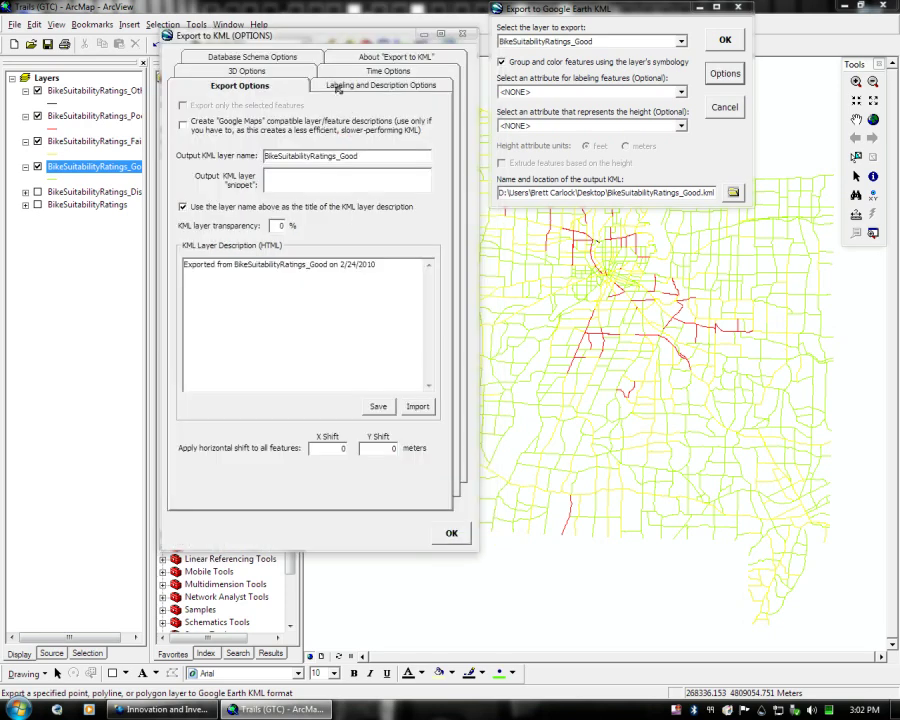
In Labeling and Description Options, keep the feature naming attribute as <NONE>.
left_click(380, 84)
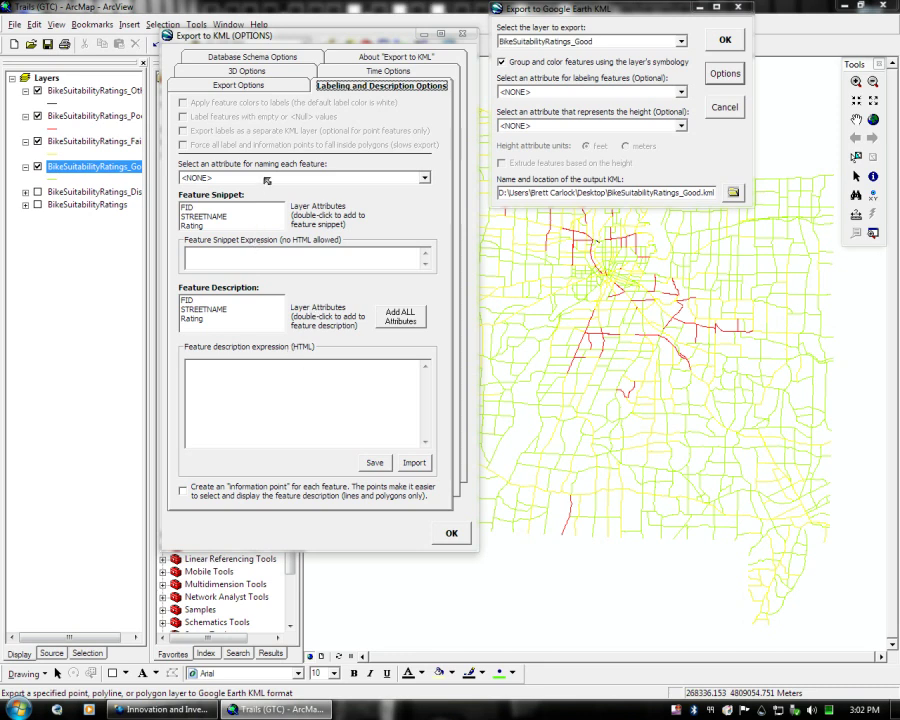
left_click(424, 178)
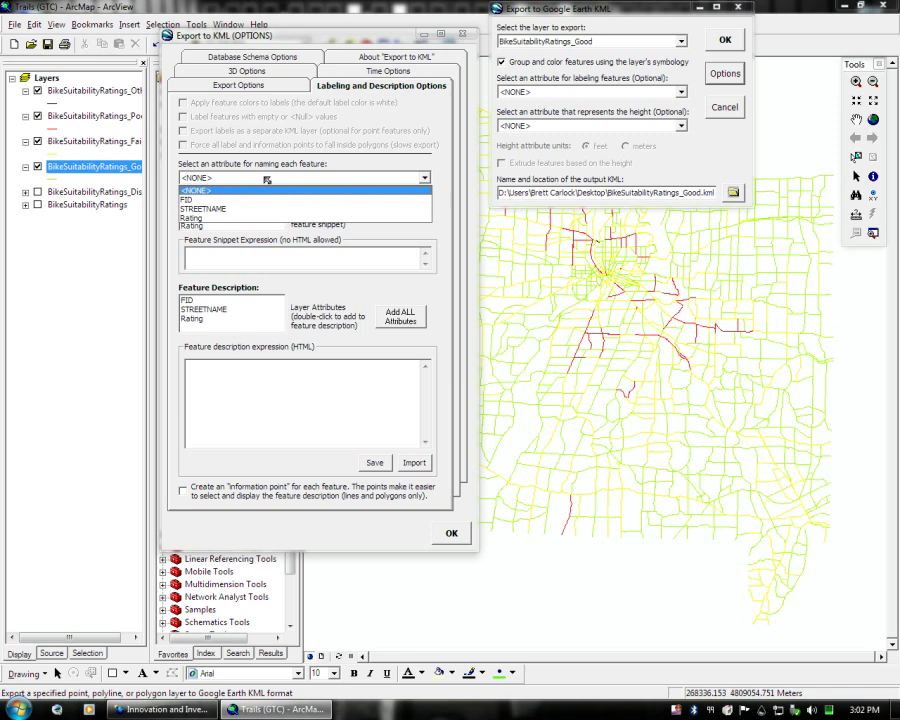
left_click(192, 192)
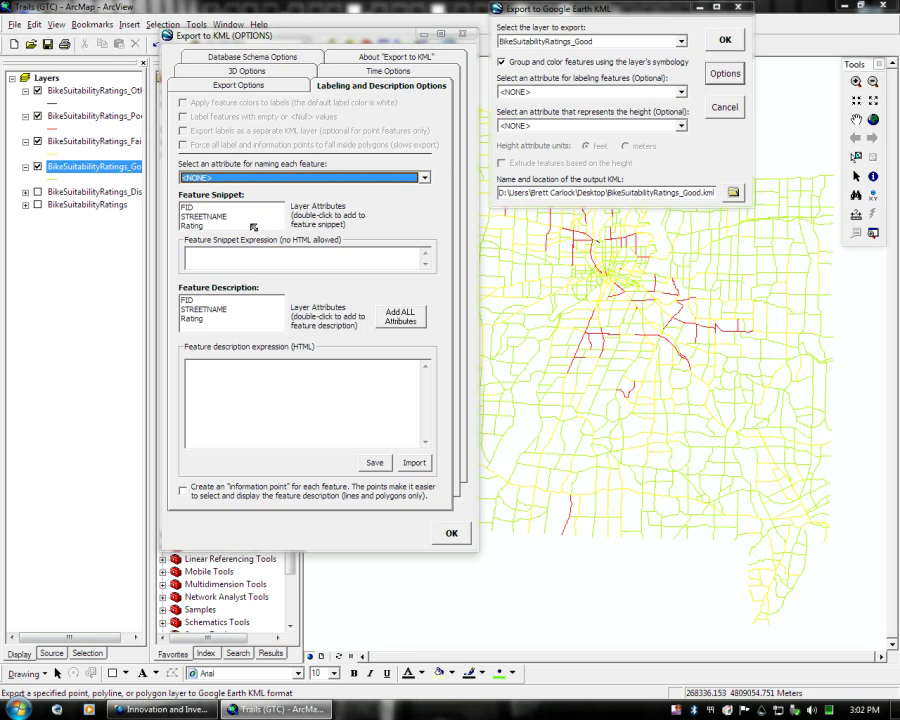
Build the feature snippet expression as [STREETNAME] - [Rating].
left_click(204, 216)
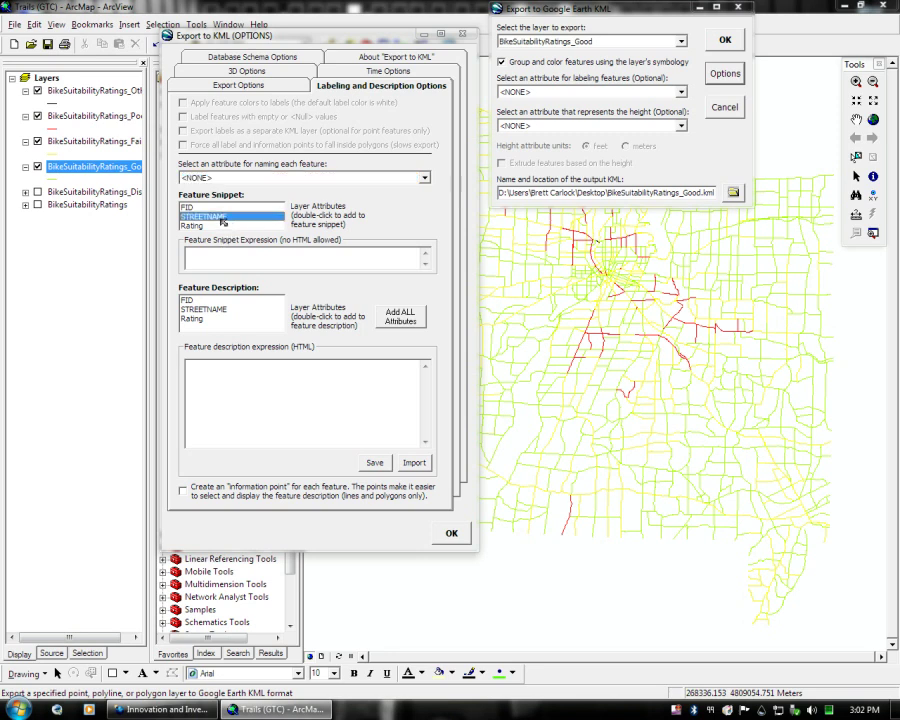
double_click(204, 216)
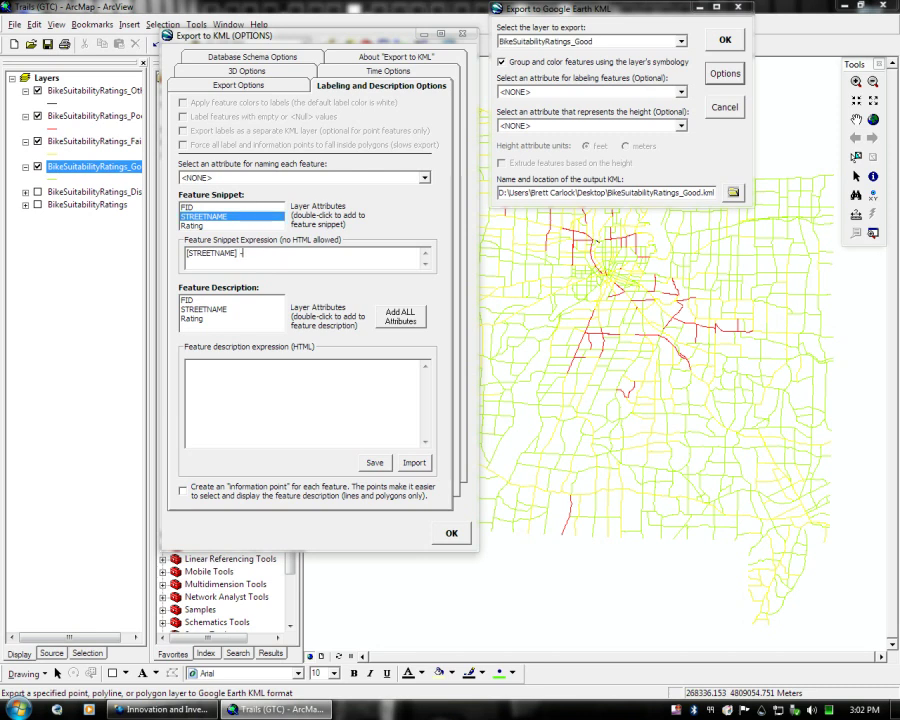
double_click(192, 224)
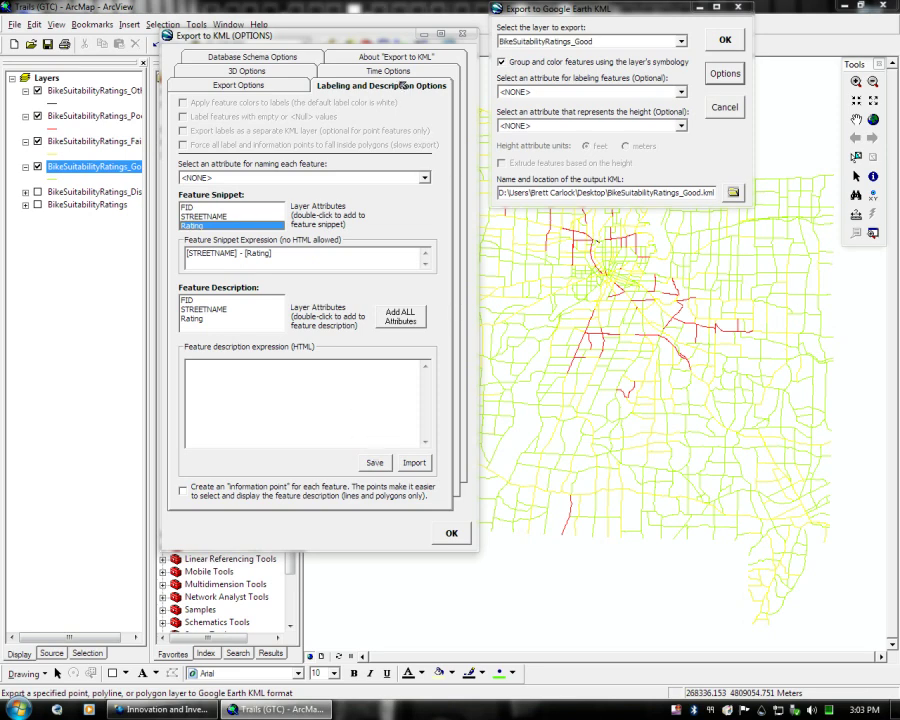
mouse_move(450, 532)
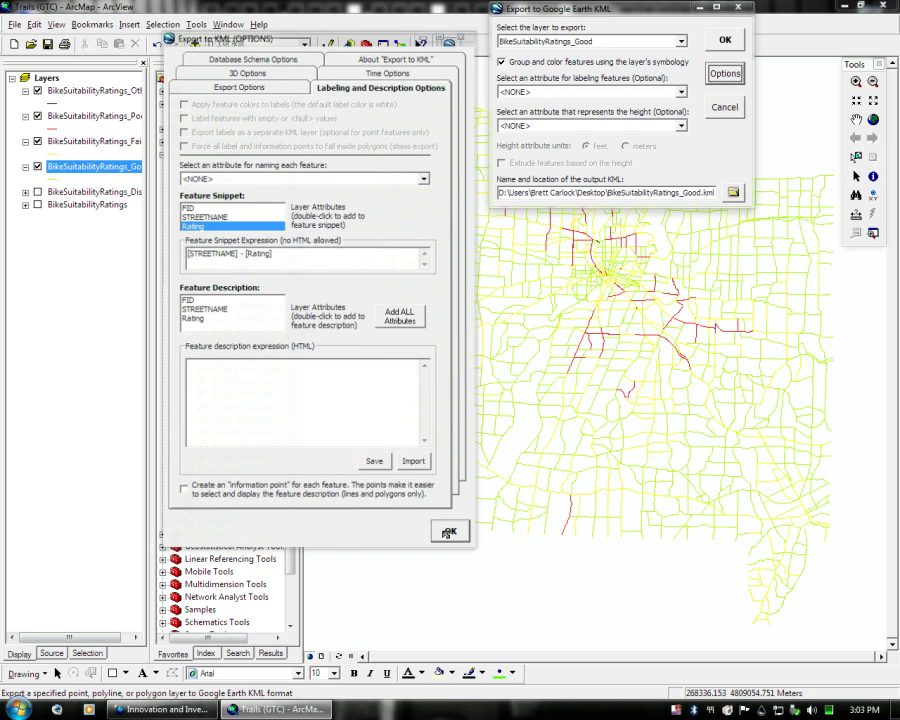
Confirm the options, run the Good layer's KML export and open it in Google Earth.
left_click(448, 532)
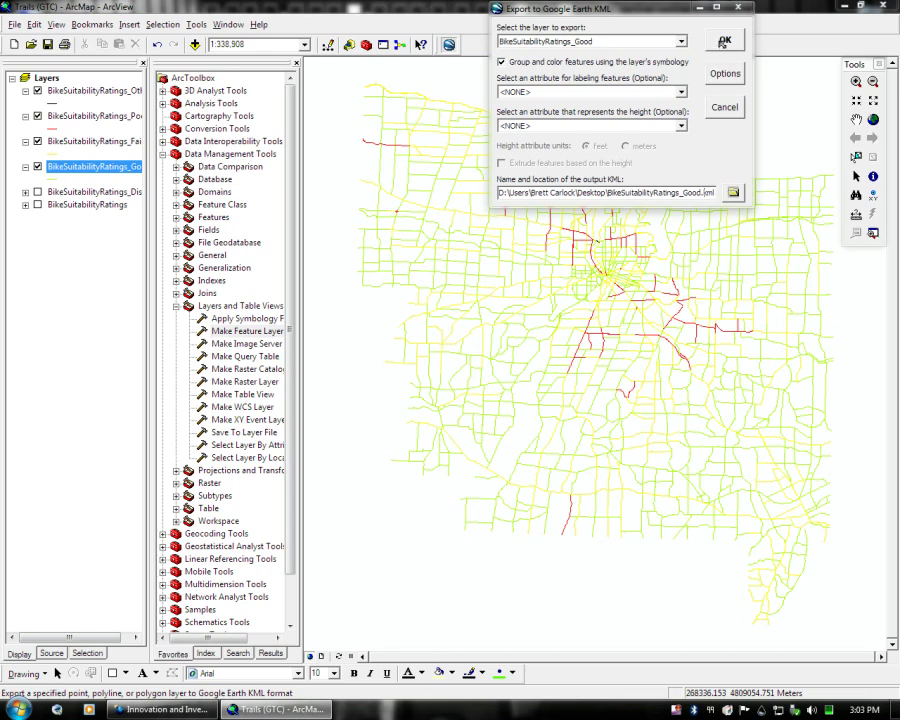
left_click(724, 40)
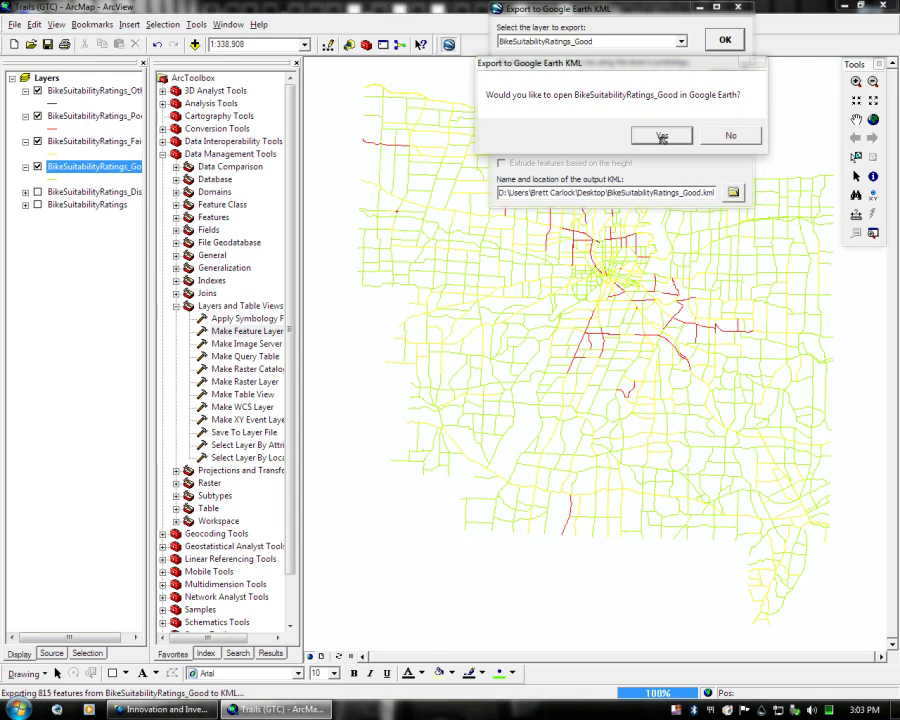
left_click(730, 136)
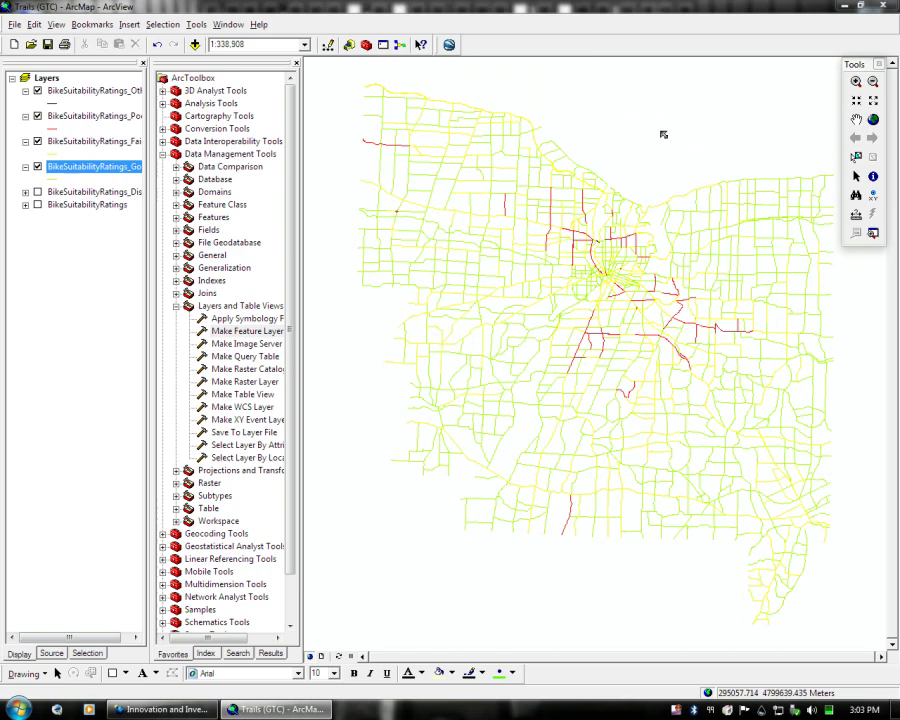
left_click(388, 708)
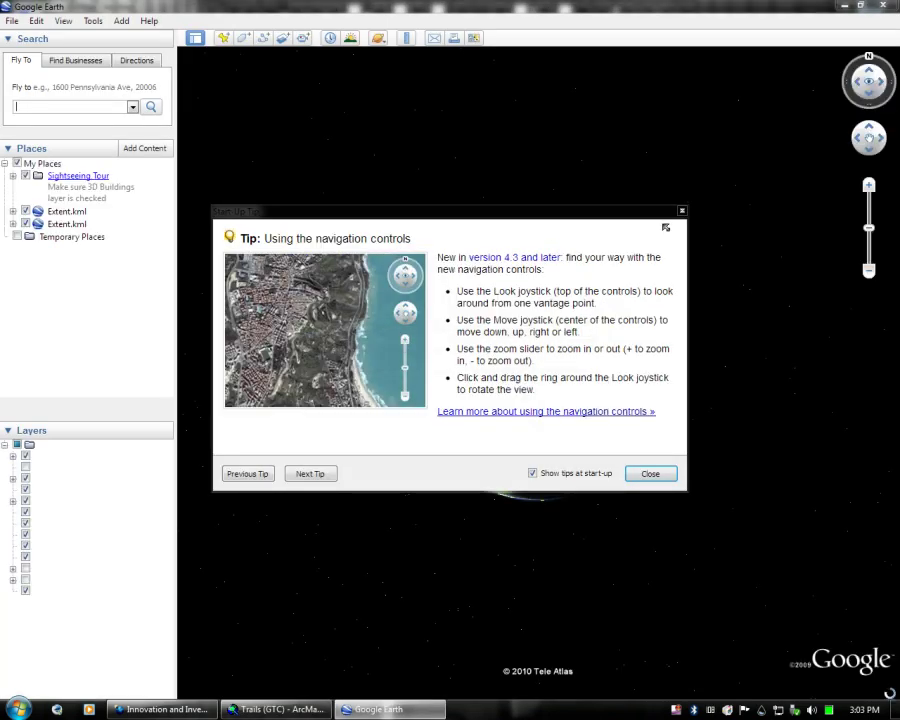
Dismiss Google Earth's navigation tip and bring up options for the imported BikeSuitabilityRatings_Good layer.
left_click(650, 472)
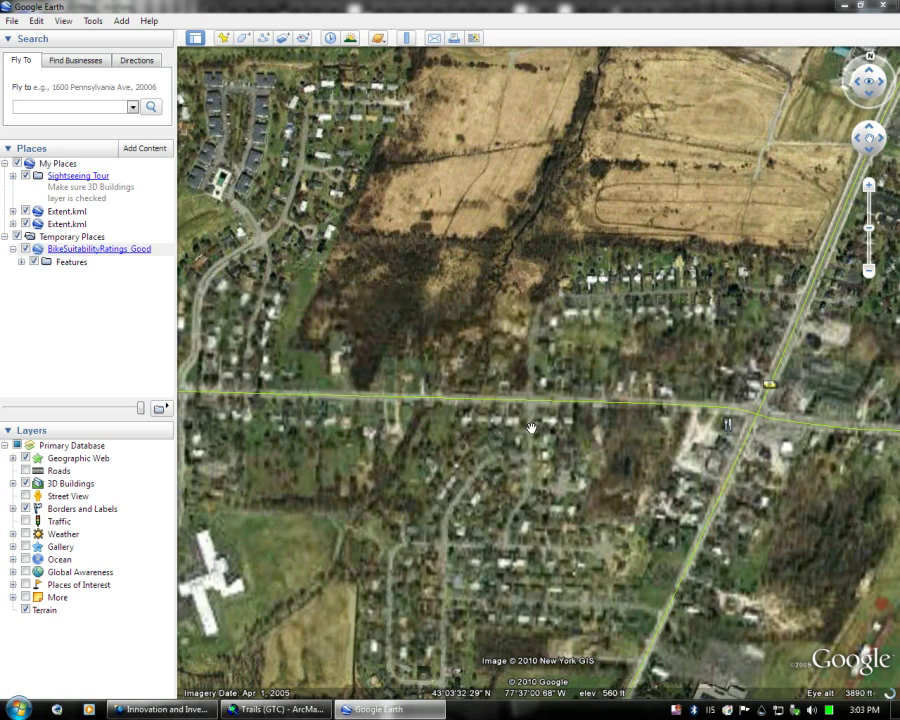
right_click(416, 362)
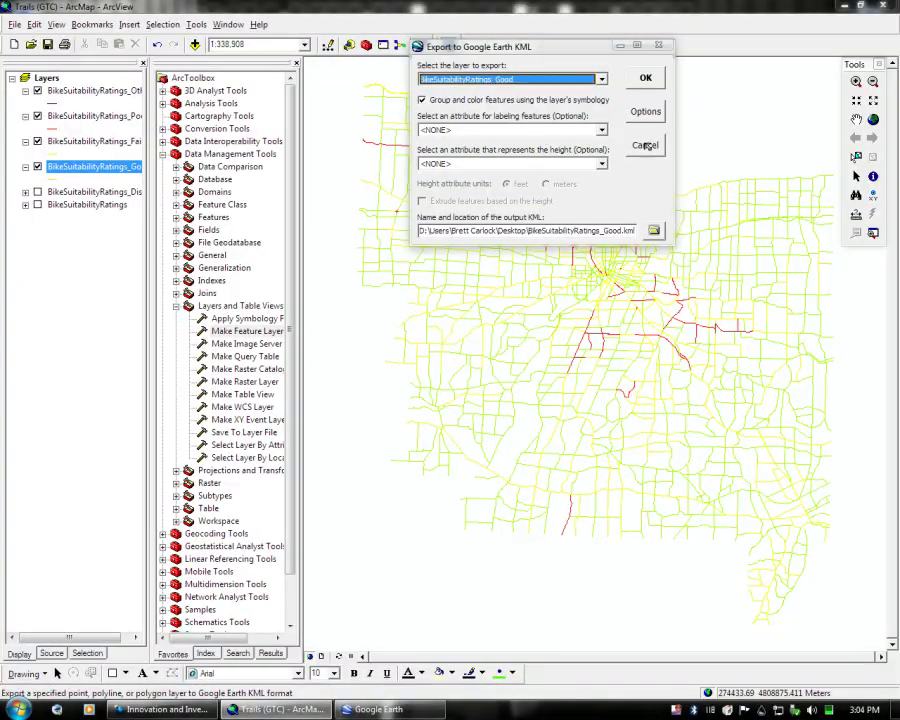
Reopen the KML export options and review the general, 3D and labeling settings.
left_click(644, 112)
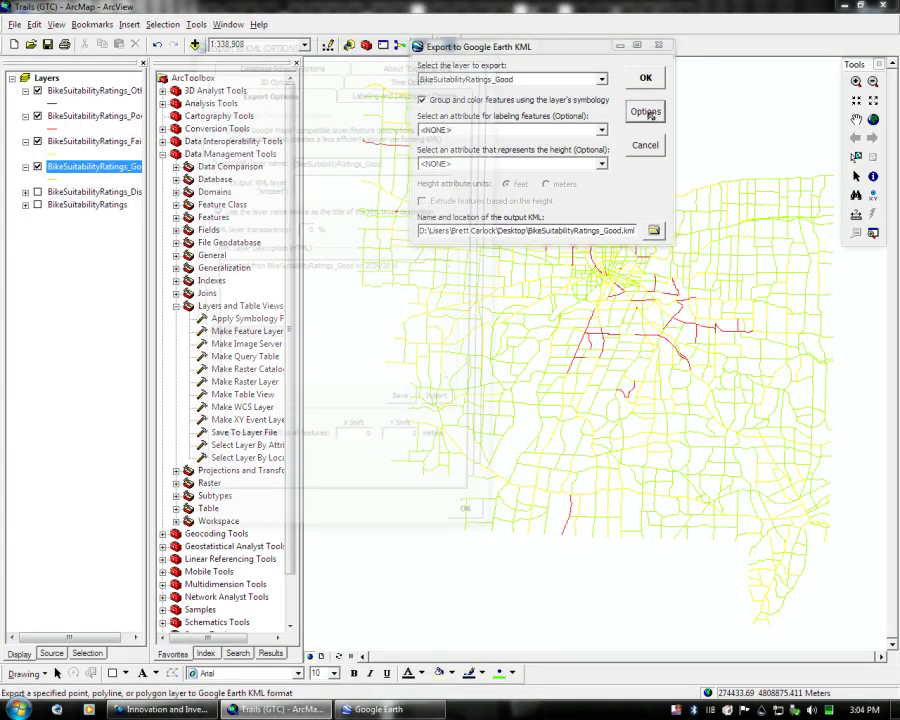
left_click(644, 112)
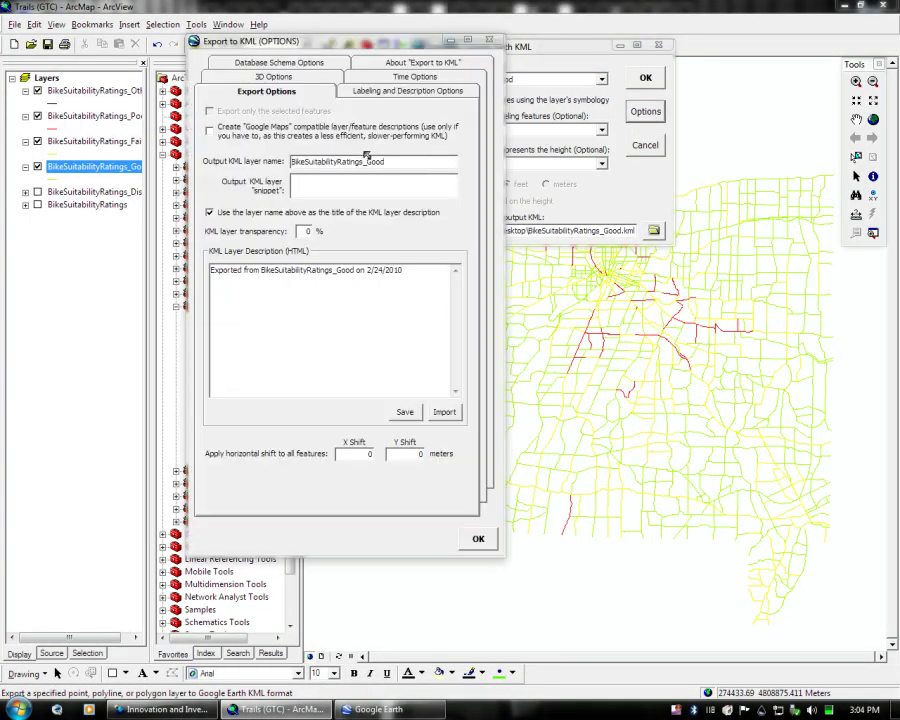
mouse_move(396, 296)
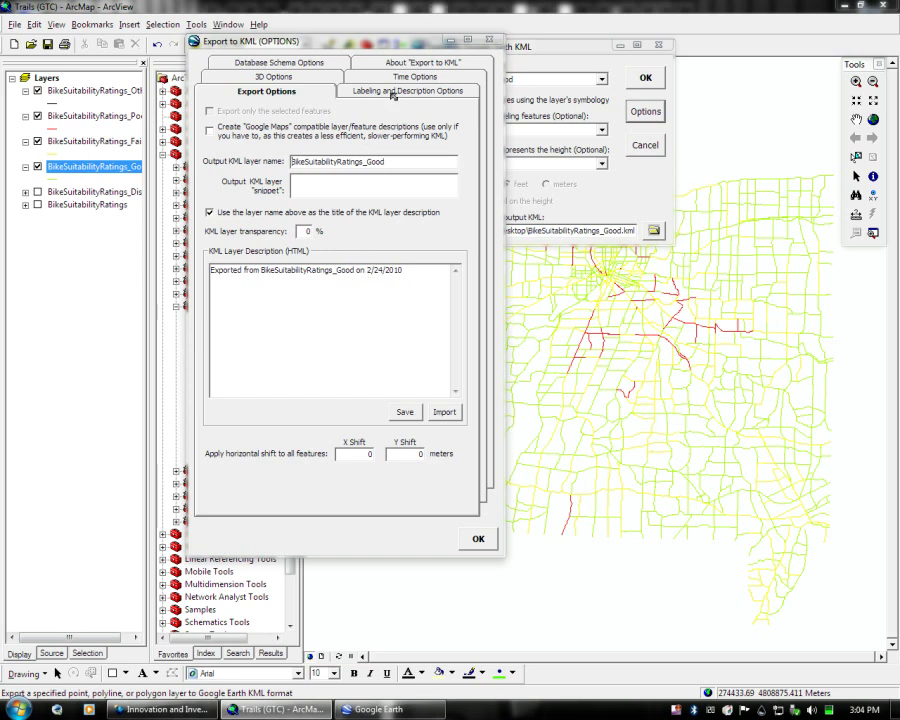
left_click(408, 92)
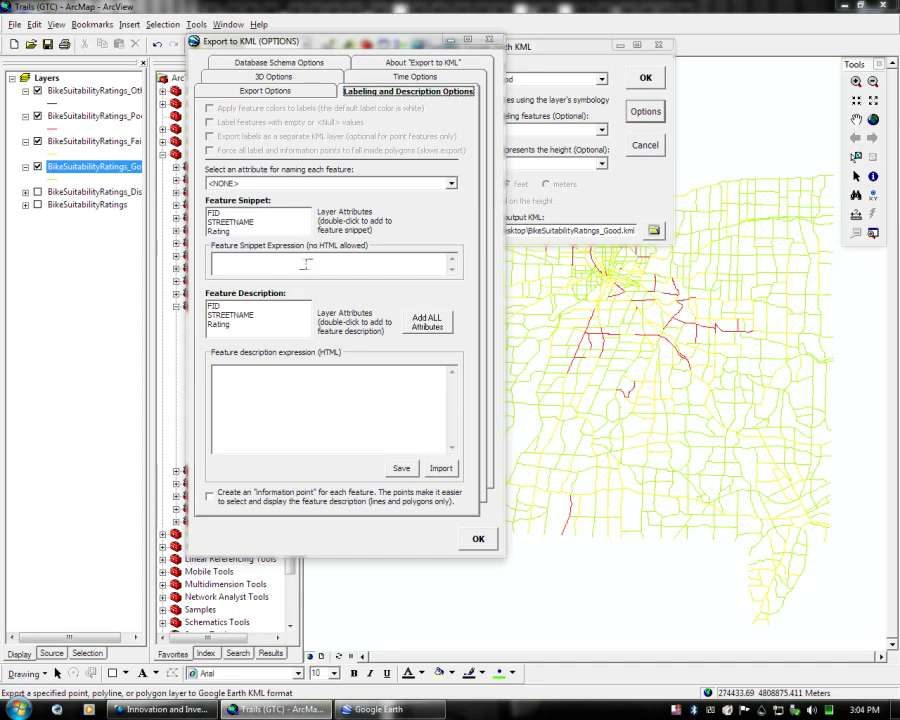
left_click(266, 92)
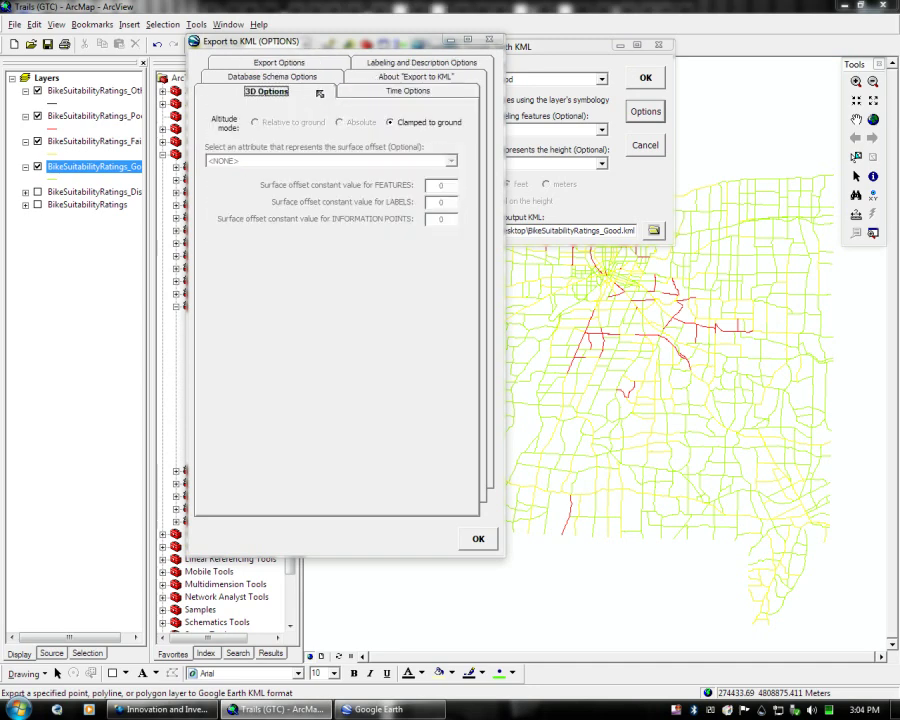
left_click(268, 92)
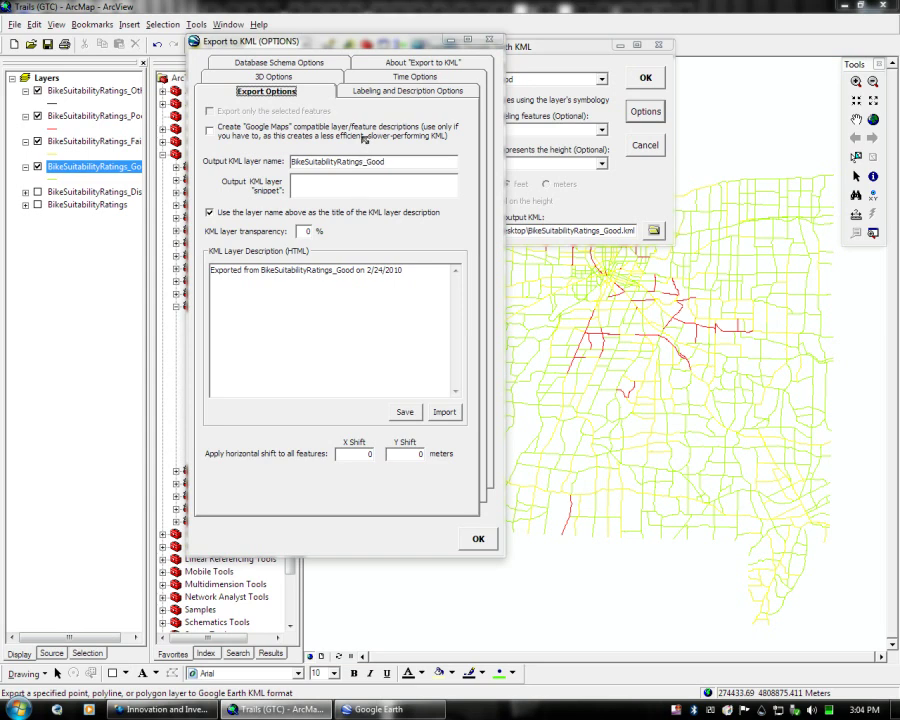
mouse_move(364, 144)
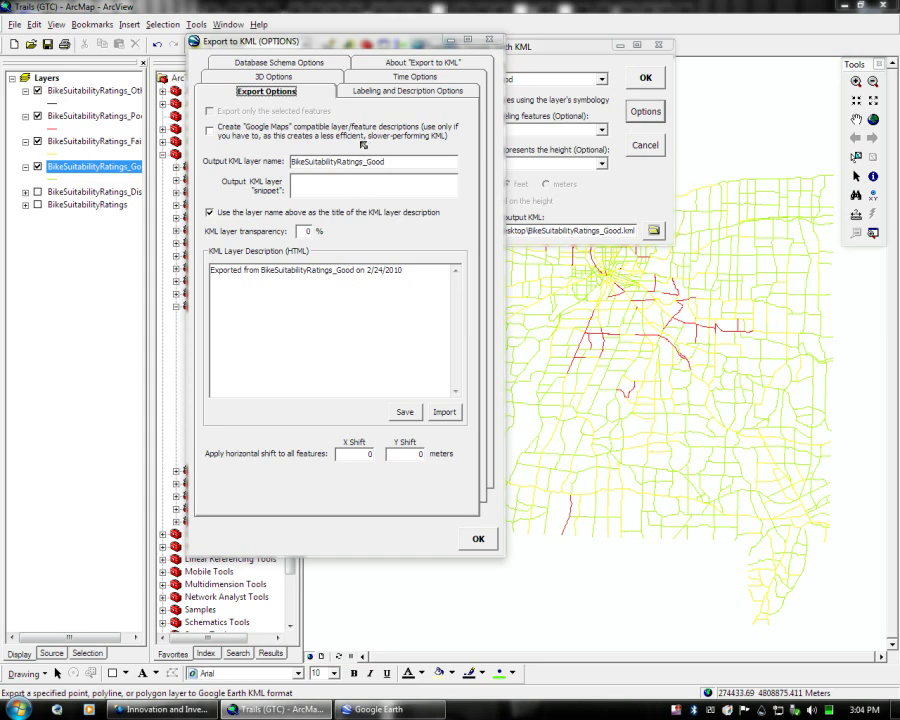
left_click(408, 92)
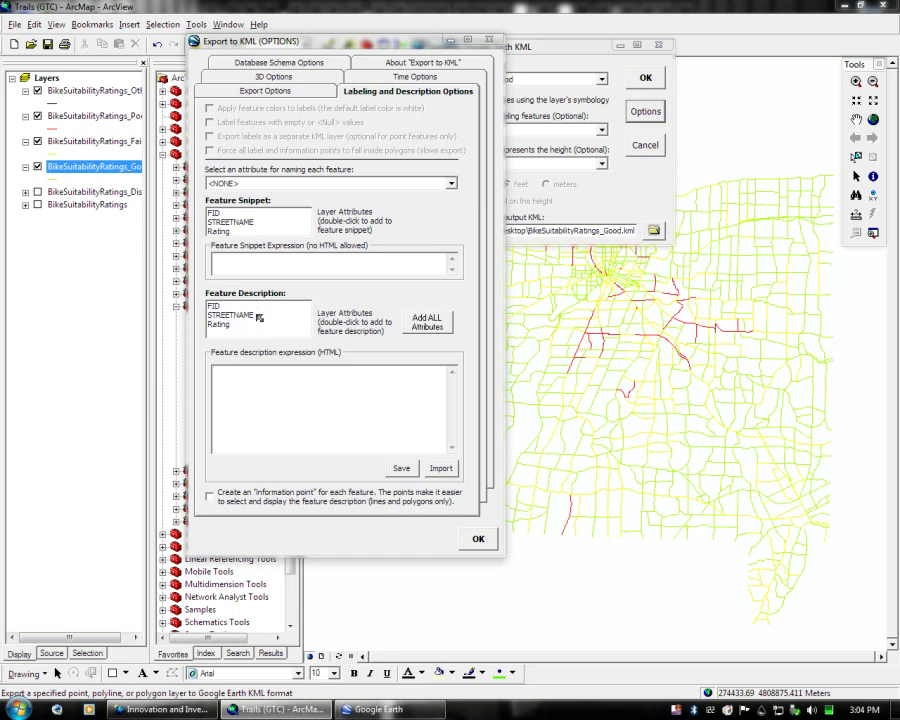
Set the feature description expression to [STREETNAME] - [Rating] and confirm.
double_click(230, 314)
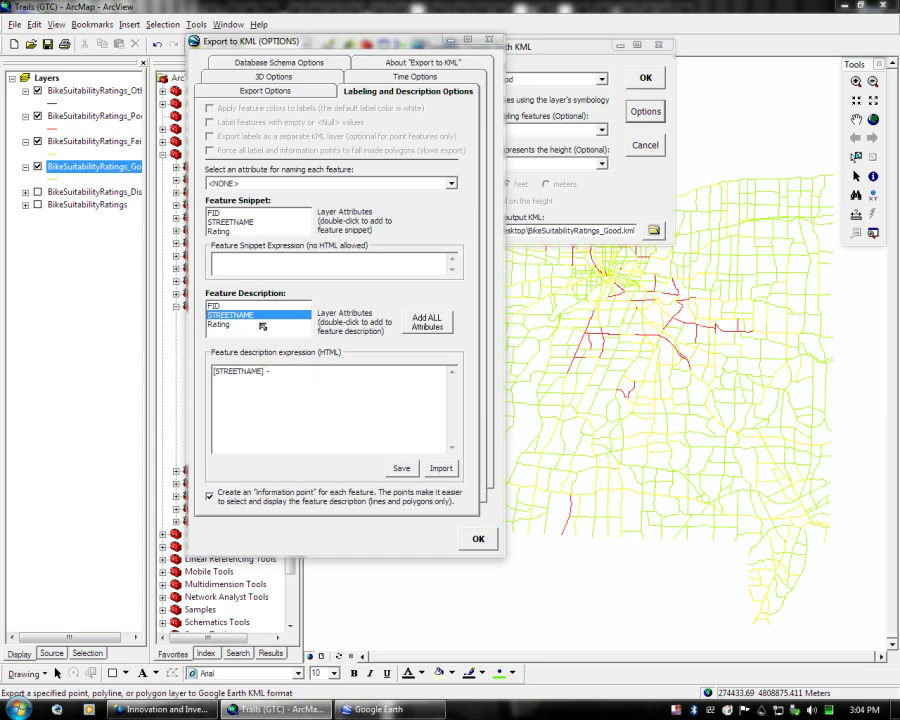
double_click(220, 324)
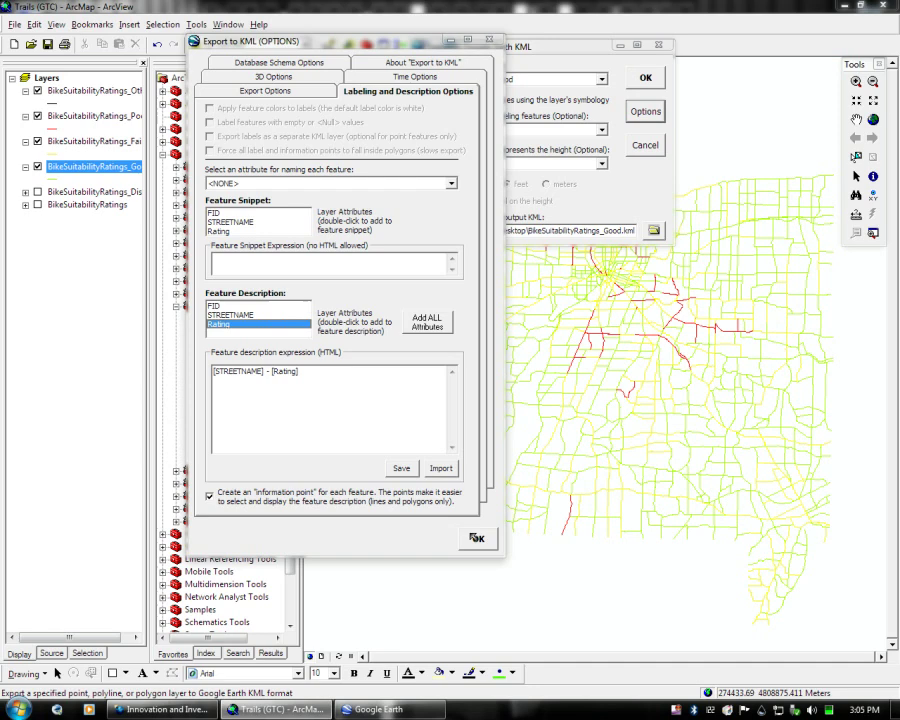
left_click(478, 538)
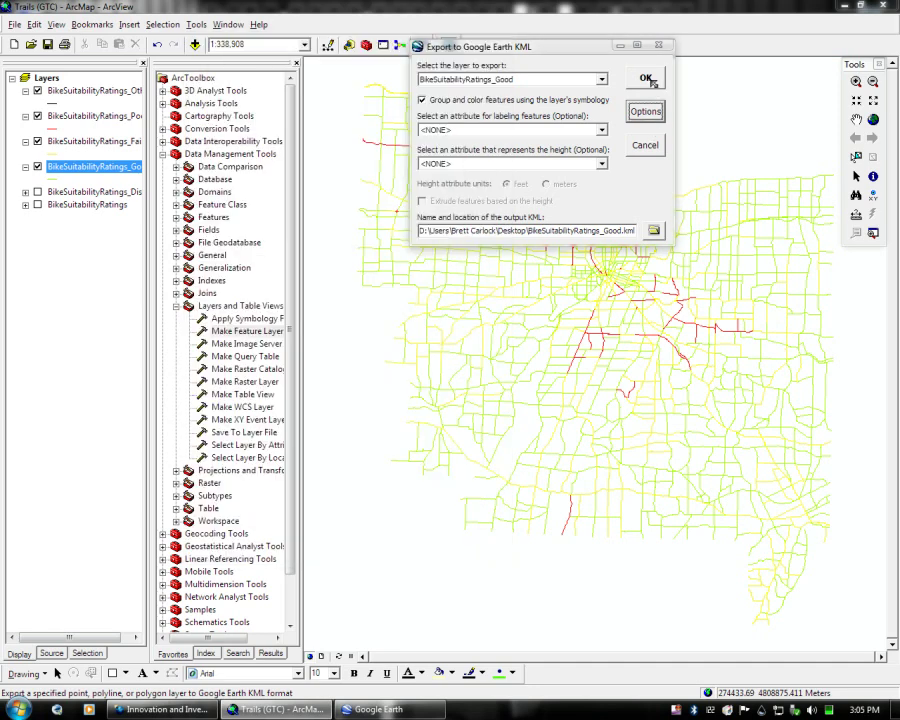
Export the Good layer, reload it in Google Earth and check a road's popup shows street name and rating.
left_click(644, 78)
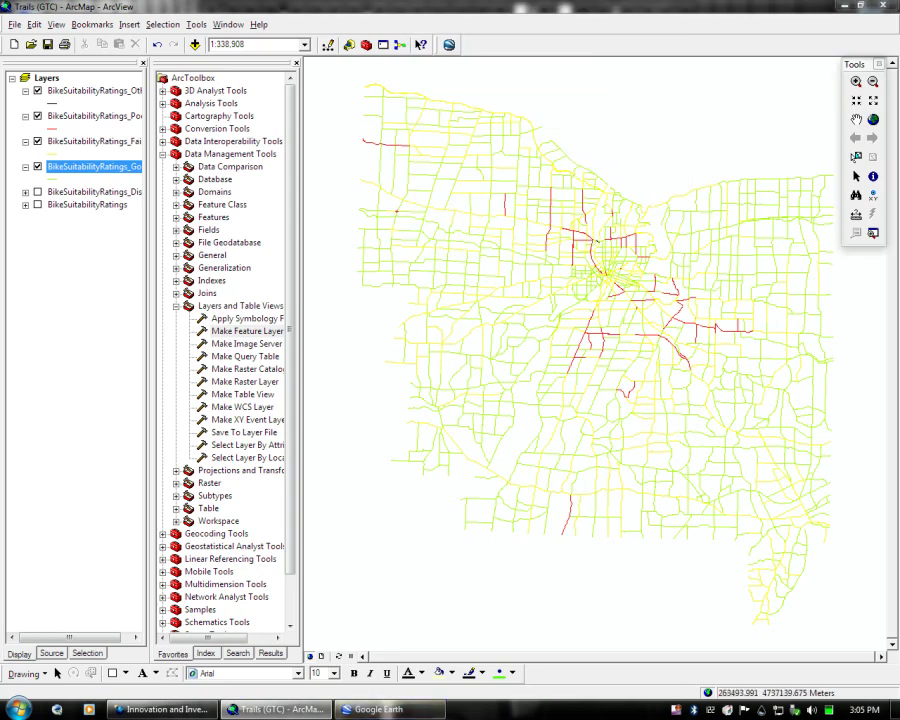
left_click(390, 708)
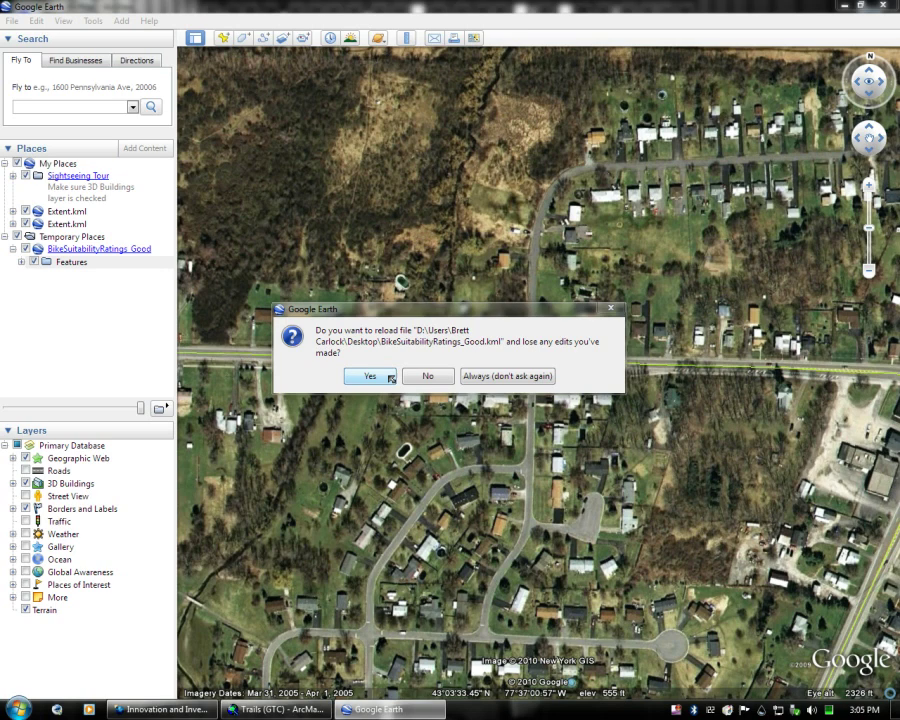
left_click(368, 376)
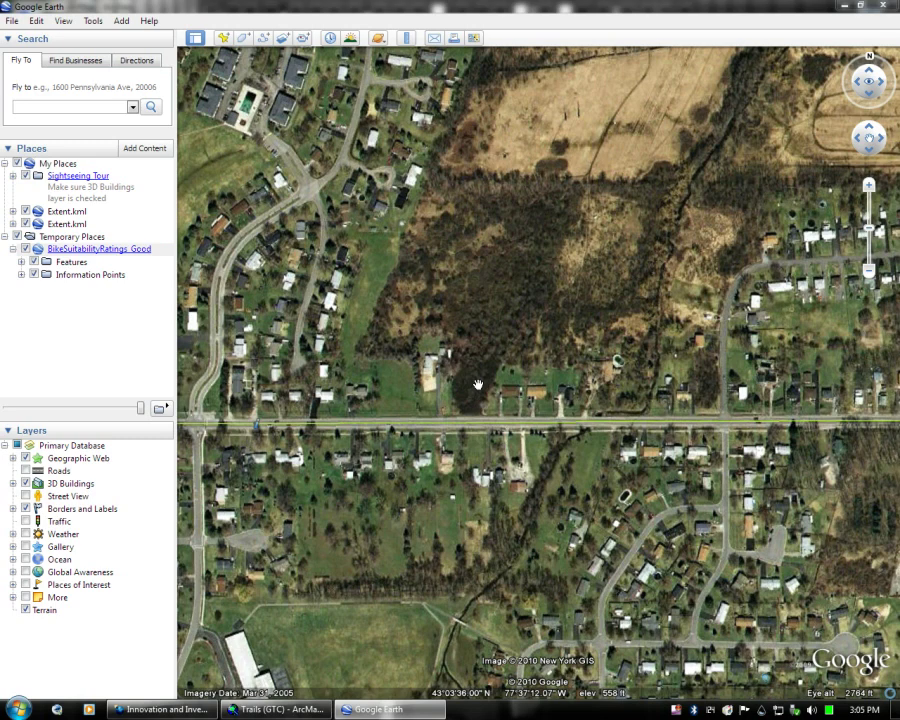
left_click(478, 458)
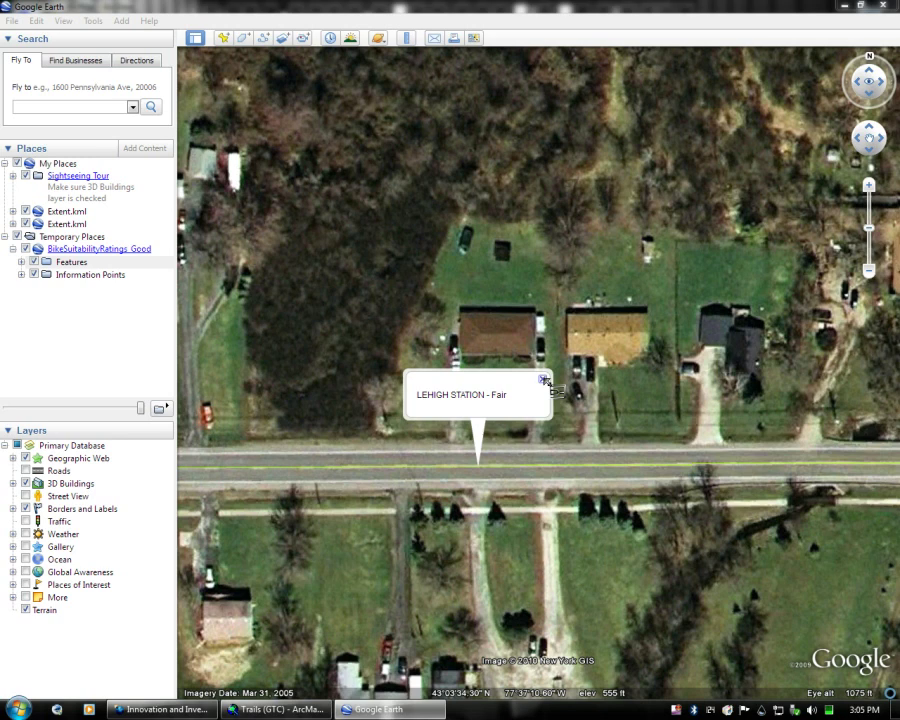
left_click(546, 380)
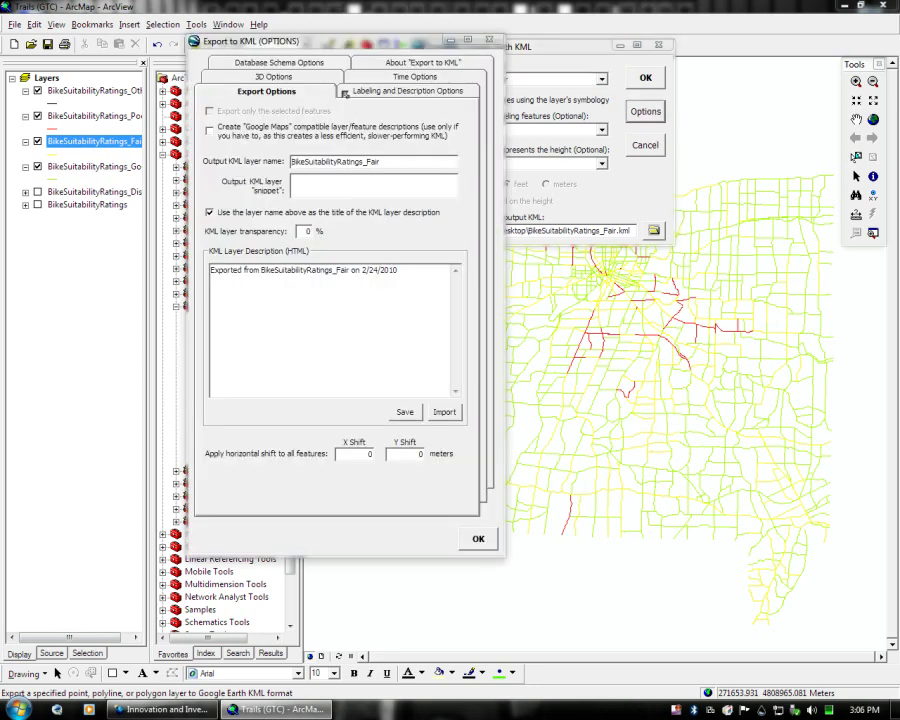
Describe Fair layer features by [STREETNAME] - [Rating], export to KML and decline opening in Google Earth.
left_click(408, 92)
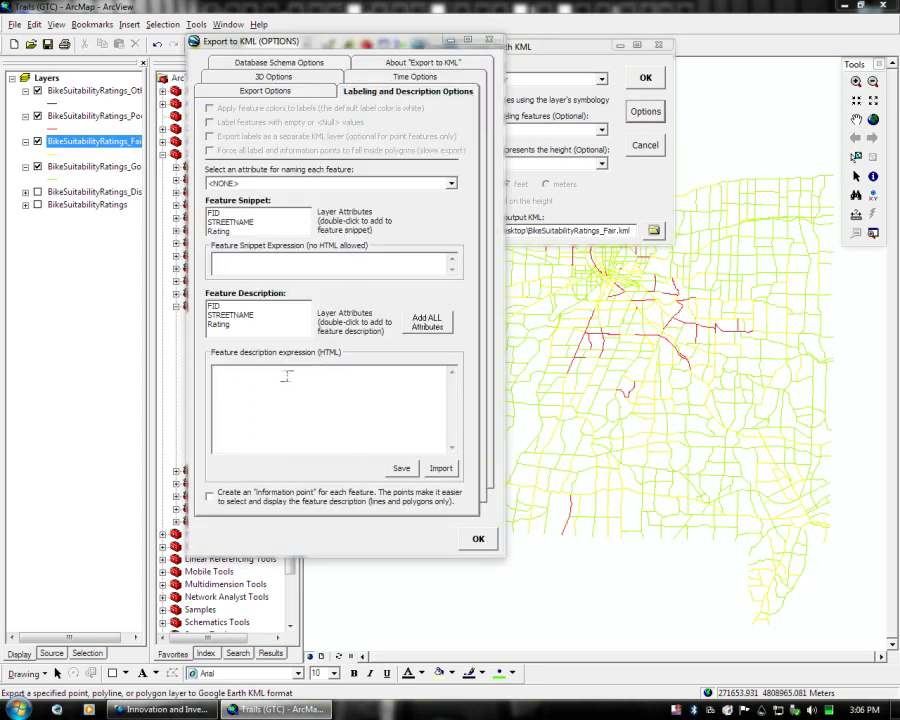
double_click(232, 314)
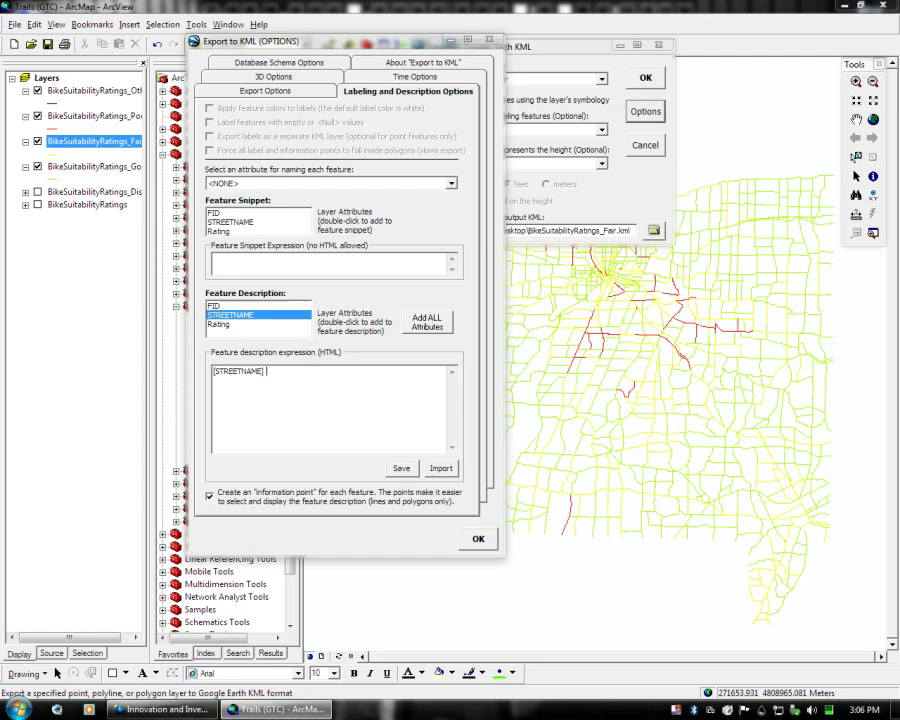
double_click(220, 324)
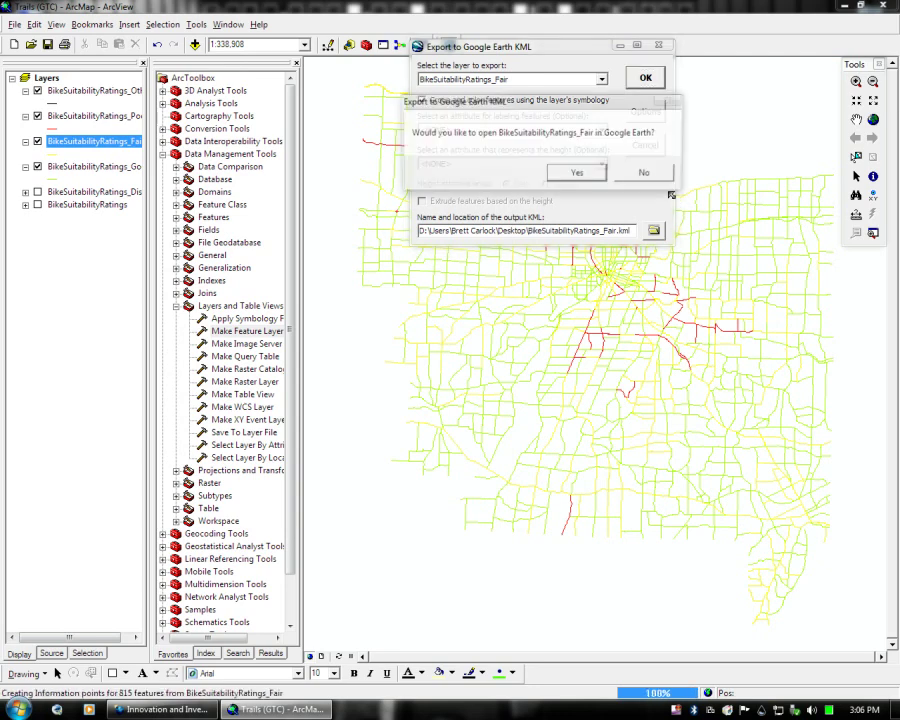
left_click(600, 80)
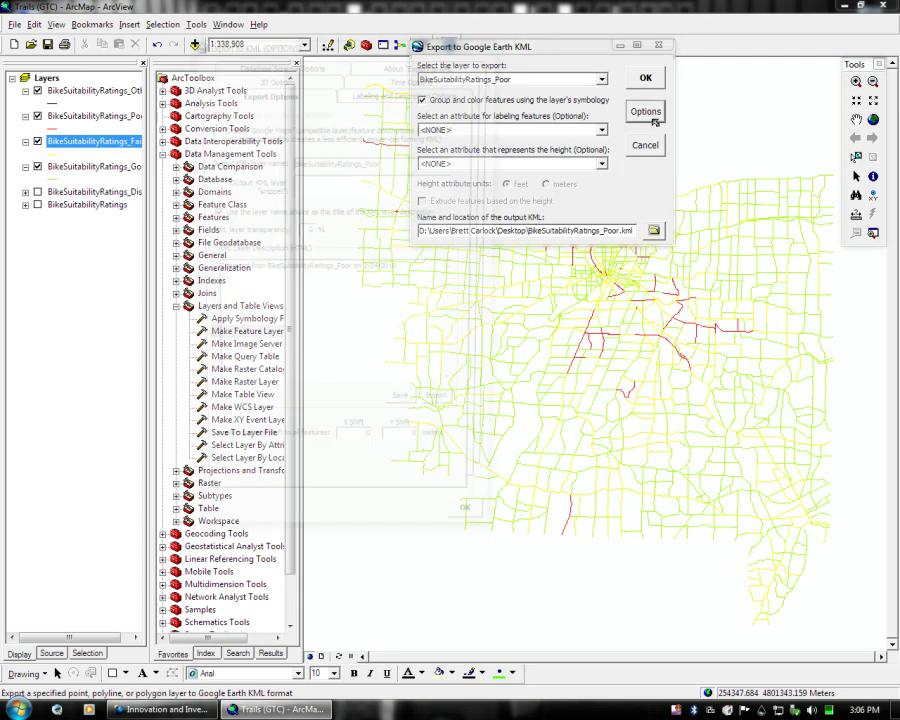
Describe Poor layer features by [STREETNAME] - [Rating] and export the layer to KML.
left_click(644, 112)
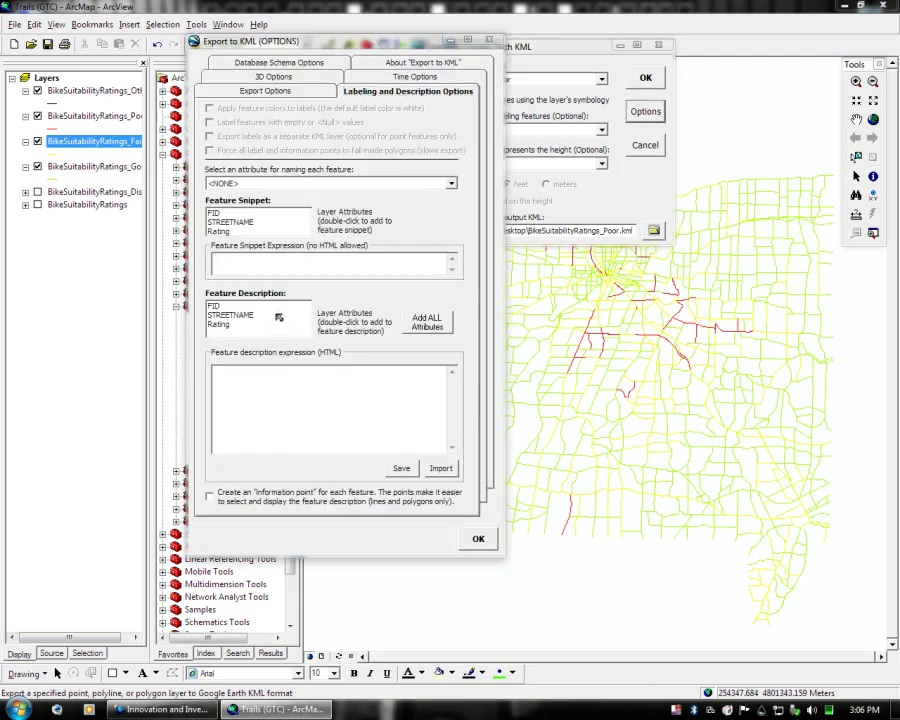
double_click(230, 314)
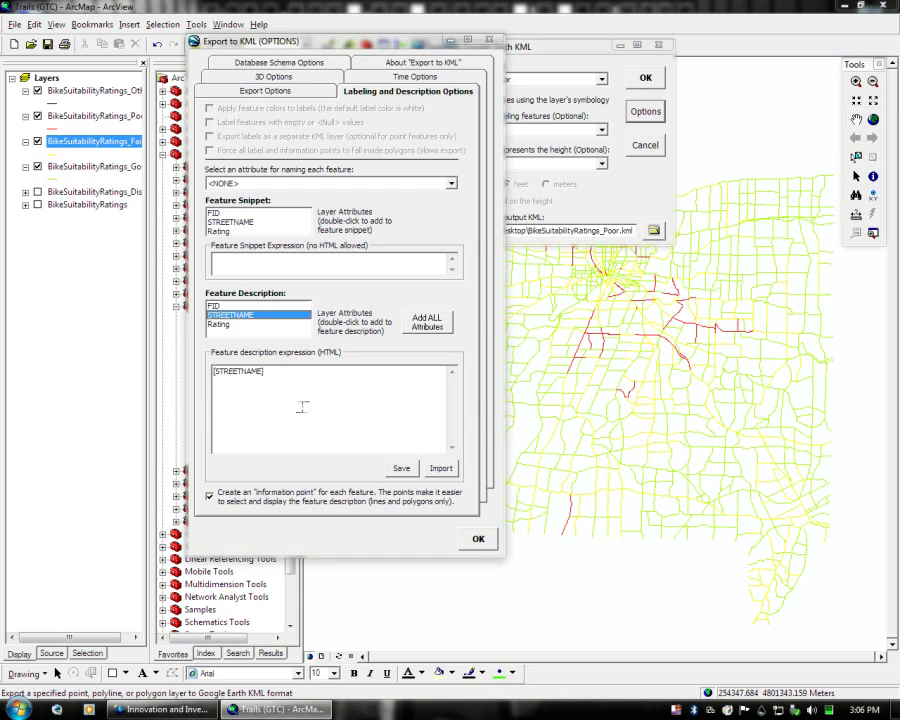
double_click(220, 324)
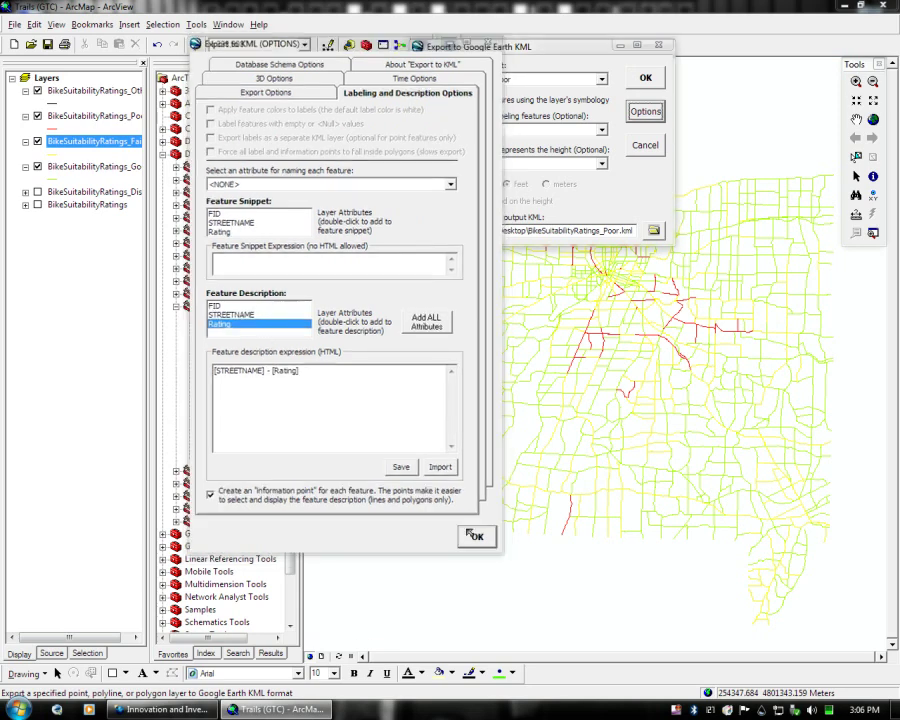
left_click(476, 536)
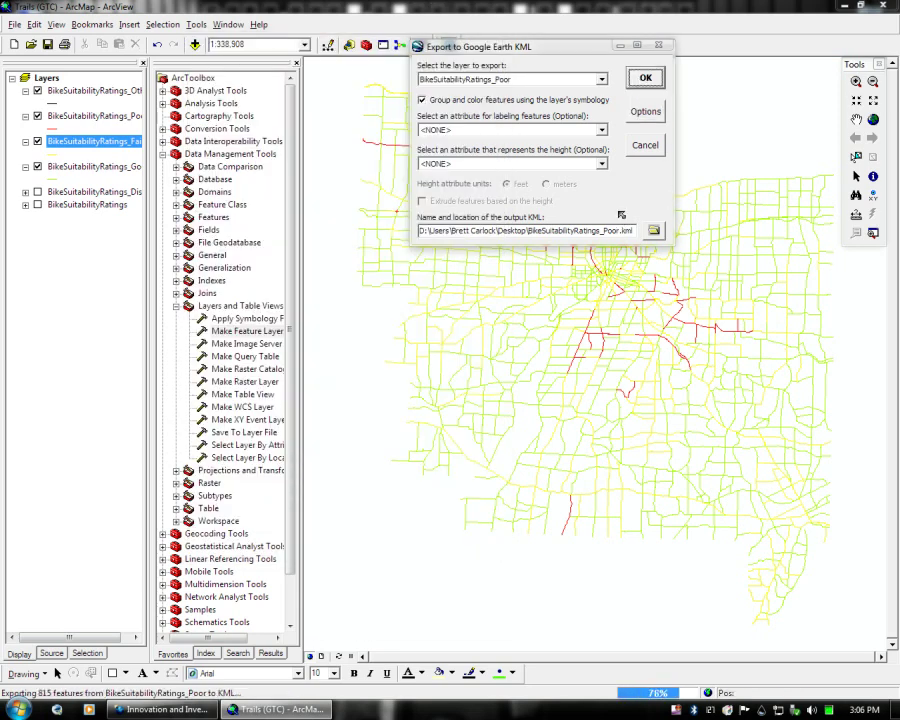
left_click(644, 76)
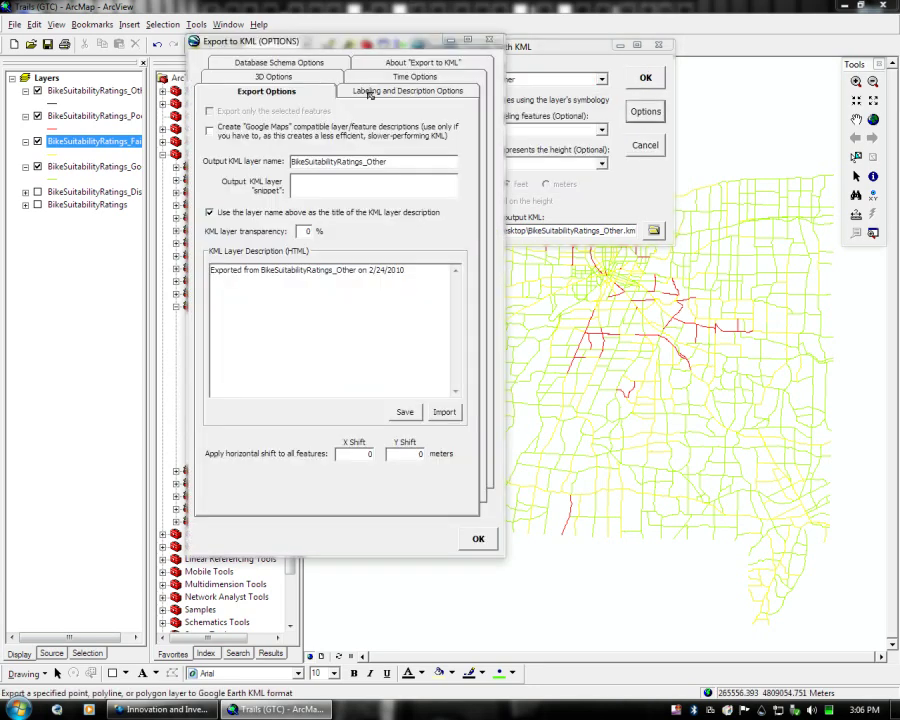
Describe Other layer features by street name and rating, export to KML and decline opening in Google Earth.
left_click(408, 92)
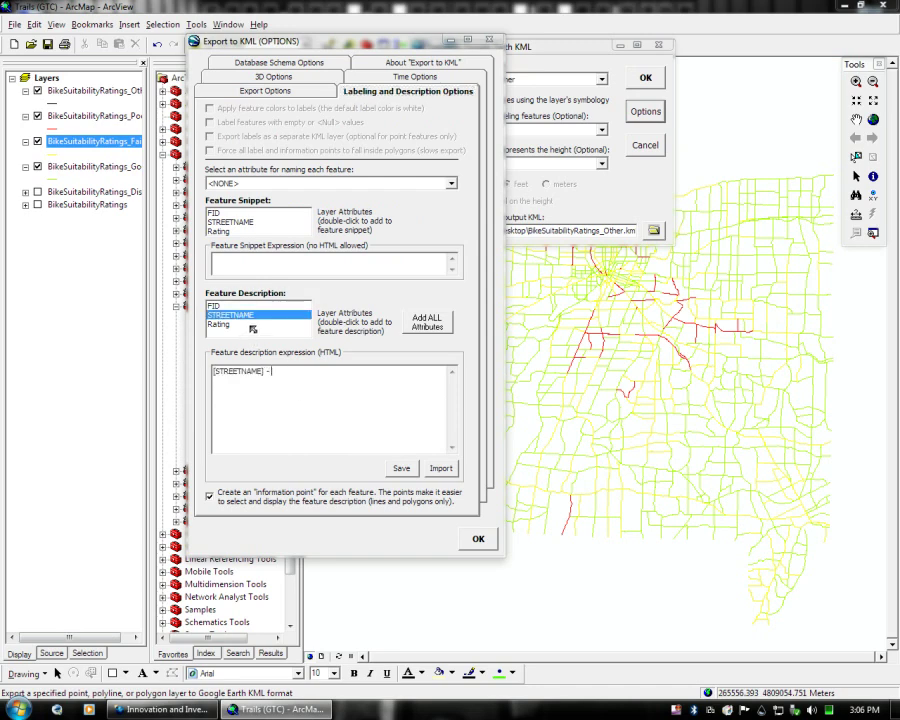
double_click(220, 324)
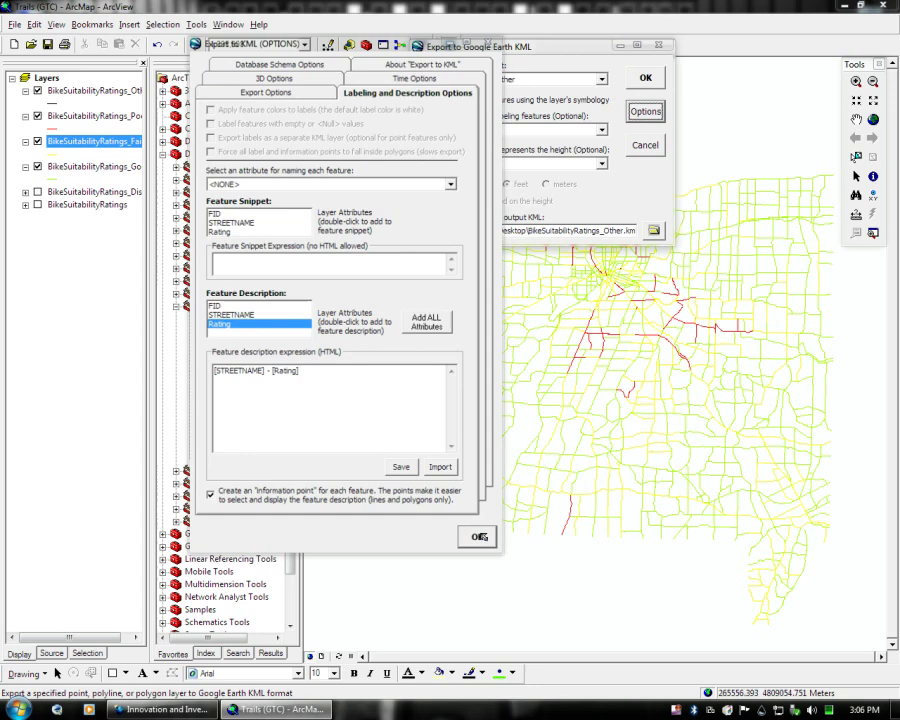
left_click(478, 536)
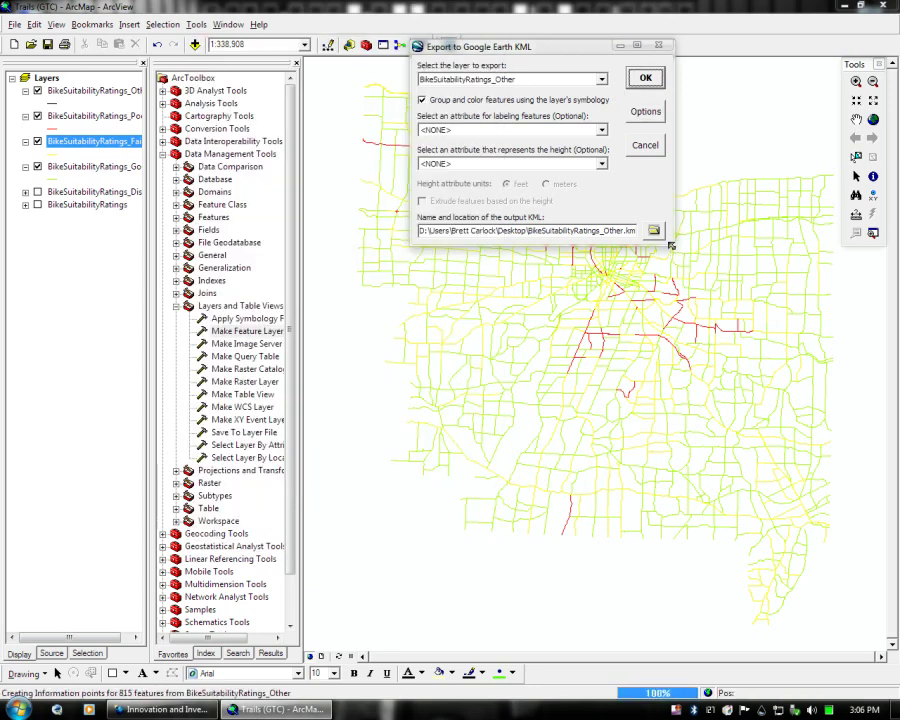
left_click(644, 76)
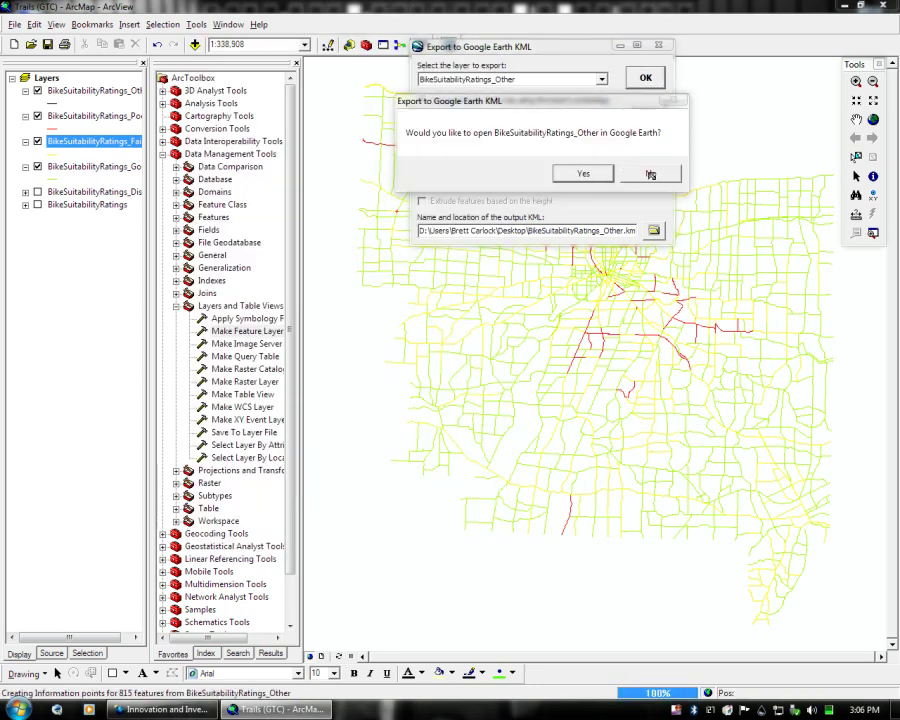
left_click(650, 172)
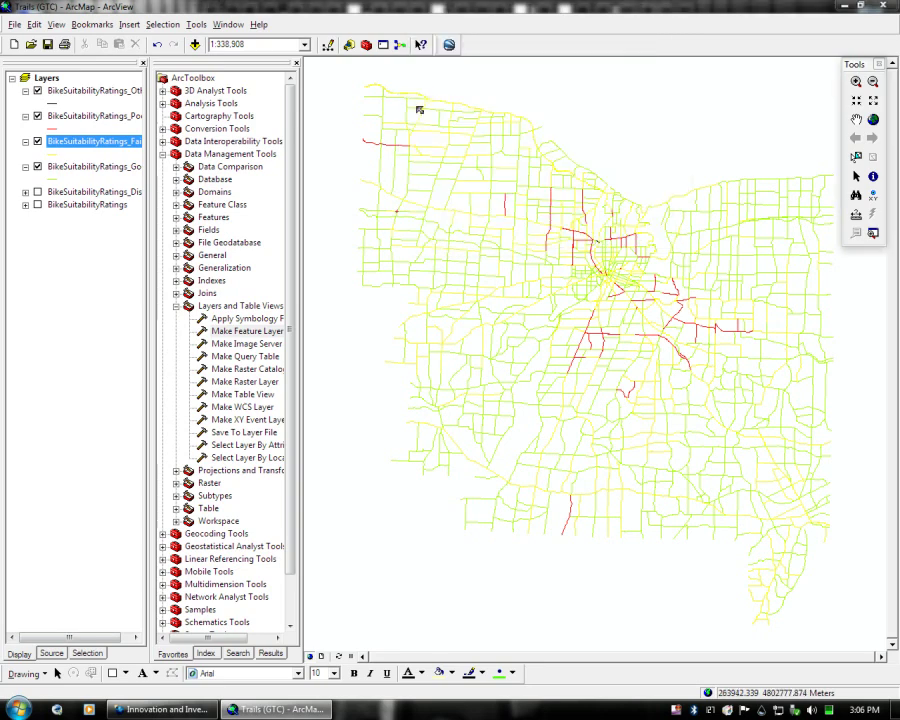